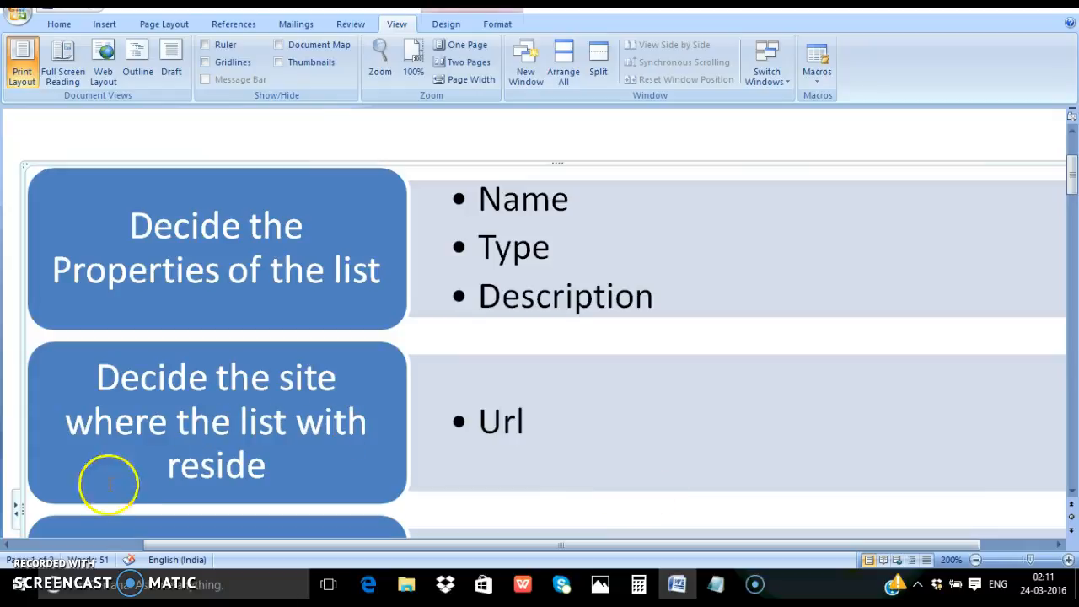
Launch Visual Studio 2012 as administrator from Start > All Programs
{"action": "scroll", "scroll_direction": "down", "scroll_amount": 3}
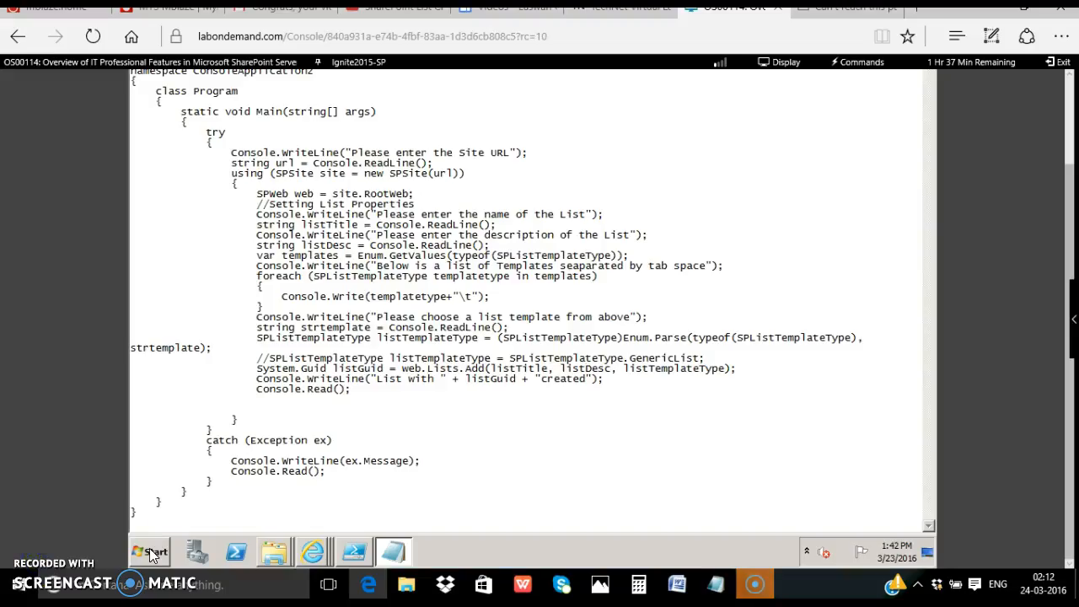
{"action": "left_click", "coordinate": [152, 552]}
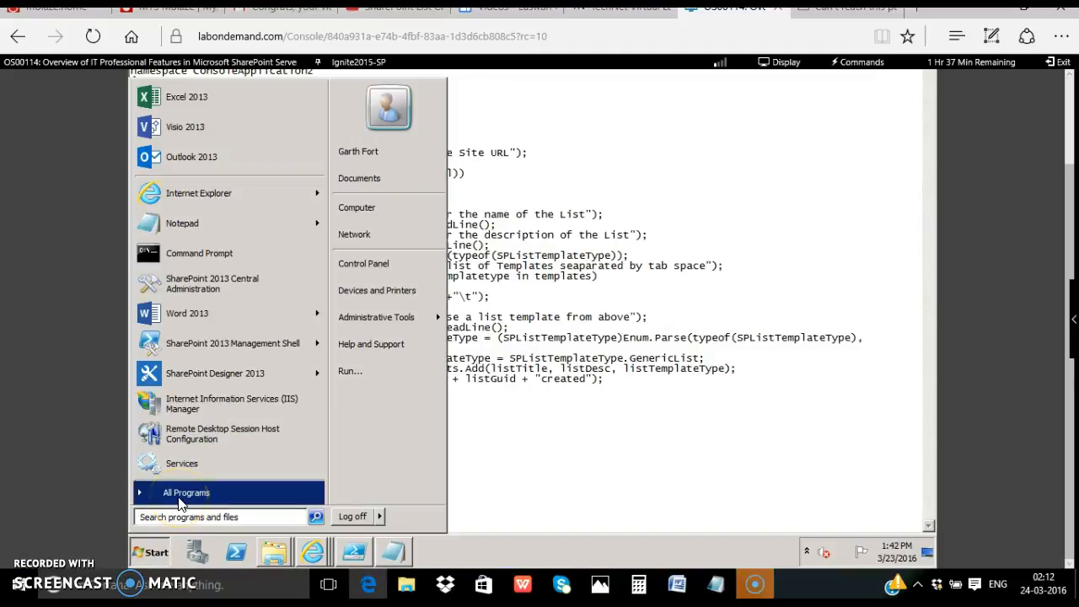
{"action": "left_click", "coordinate": [186, 493]}
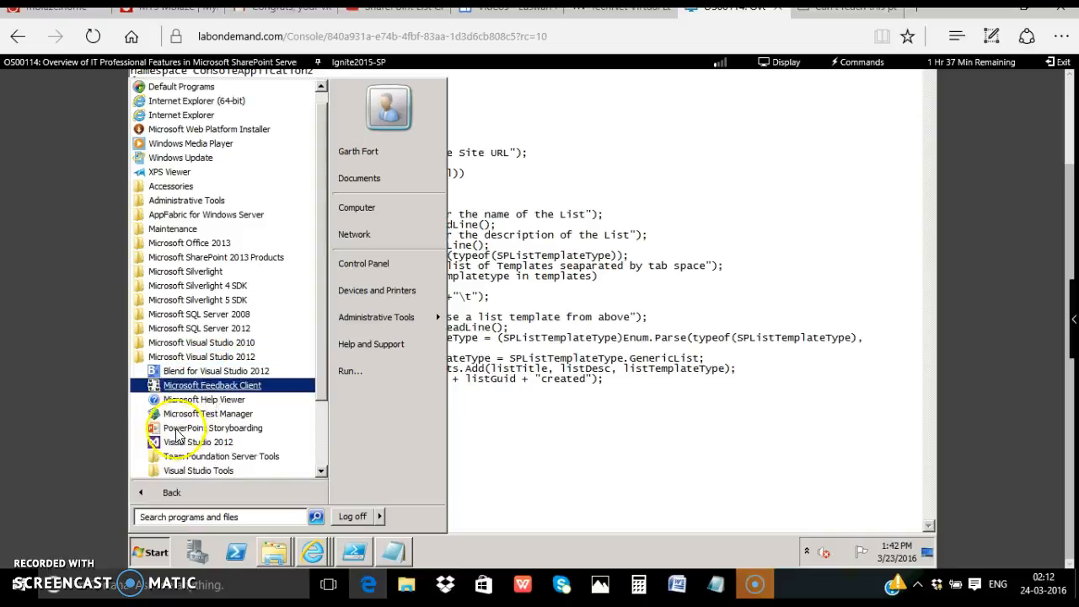
{"action": "right_click", "coordinate": [198, 442]}
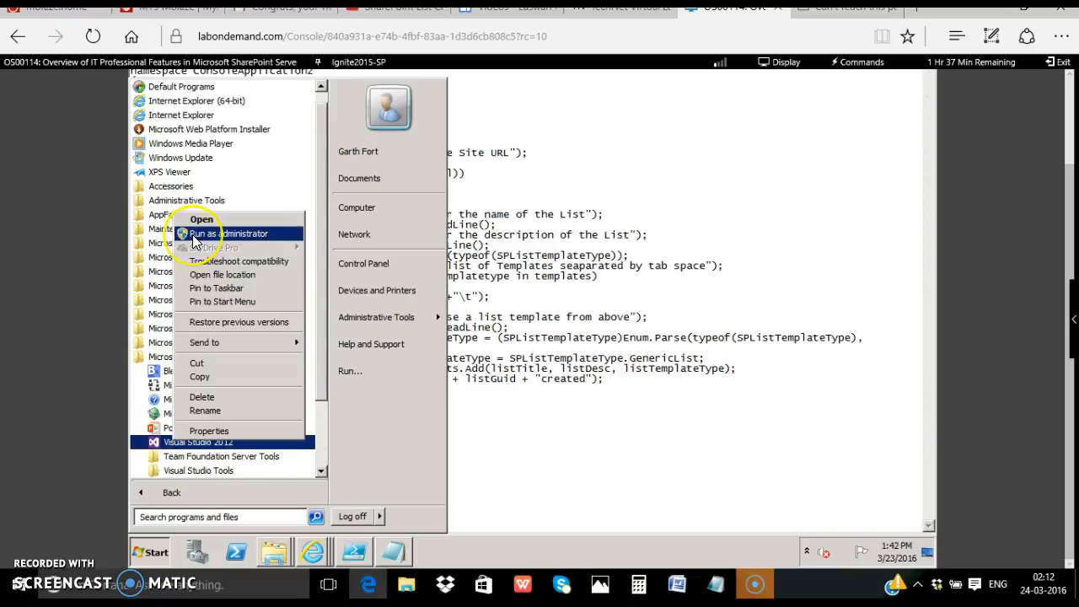
{"action": "left_click", "coordinate": [228, 234]}
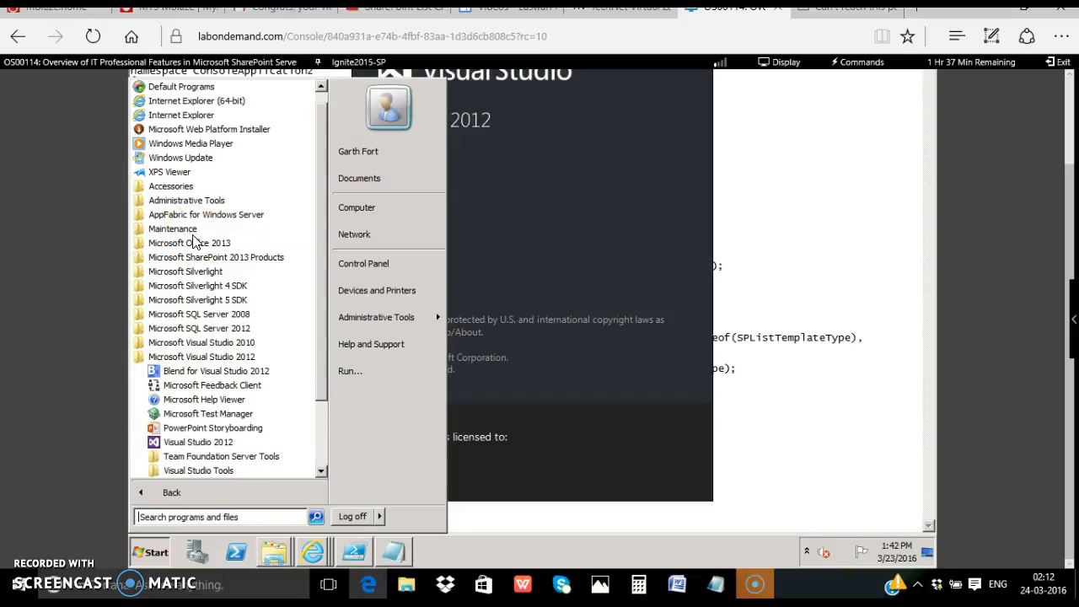
{"action": "mouse_move", "coordinate": [76, 489]}
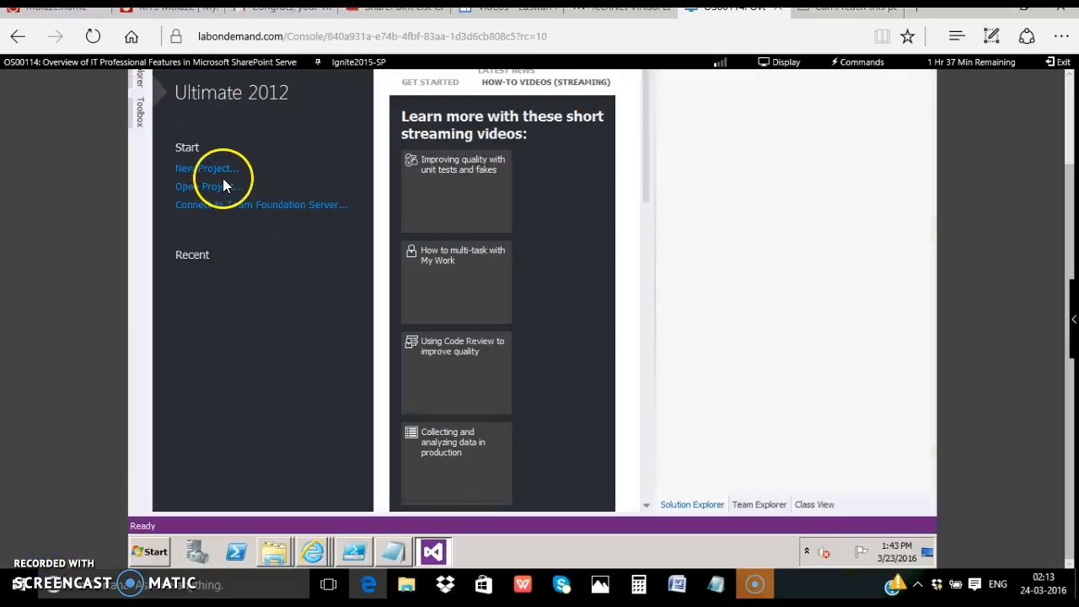
{"action": "mouse_move", "coordinate": [215, 174]}
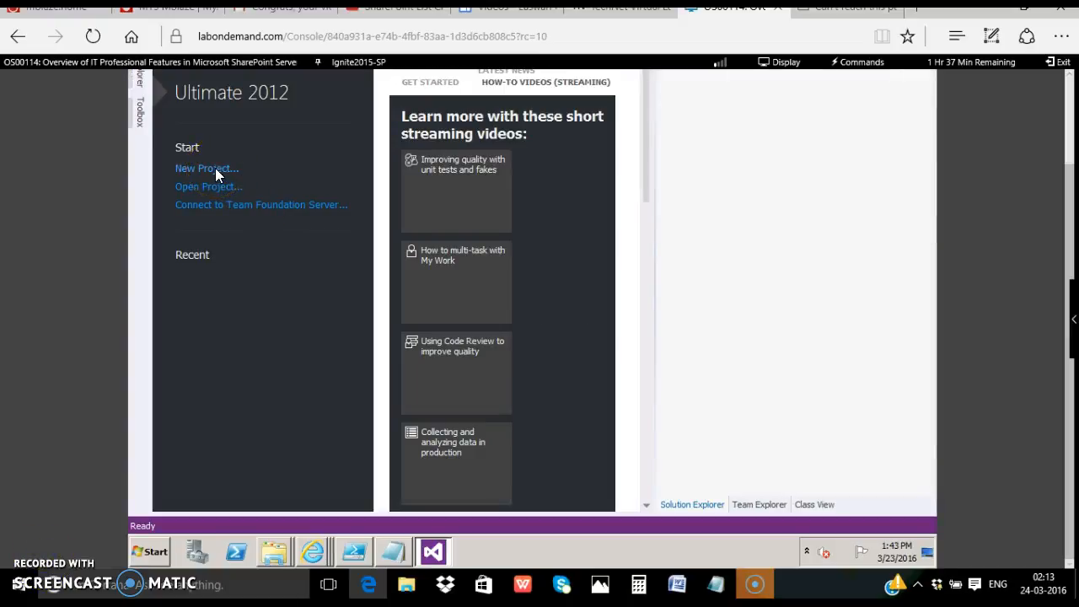
{"action": "mouse_move", "coordinate": [178, 444]}
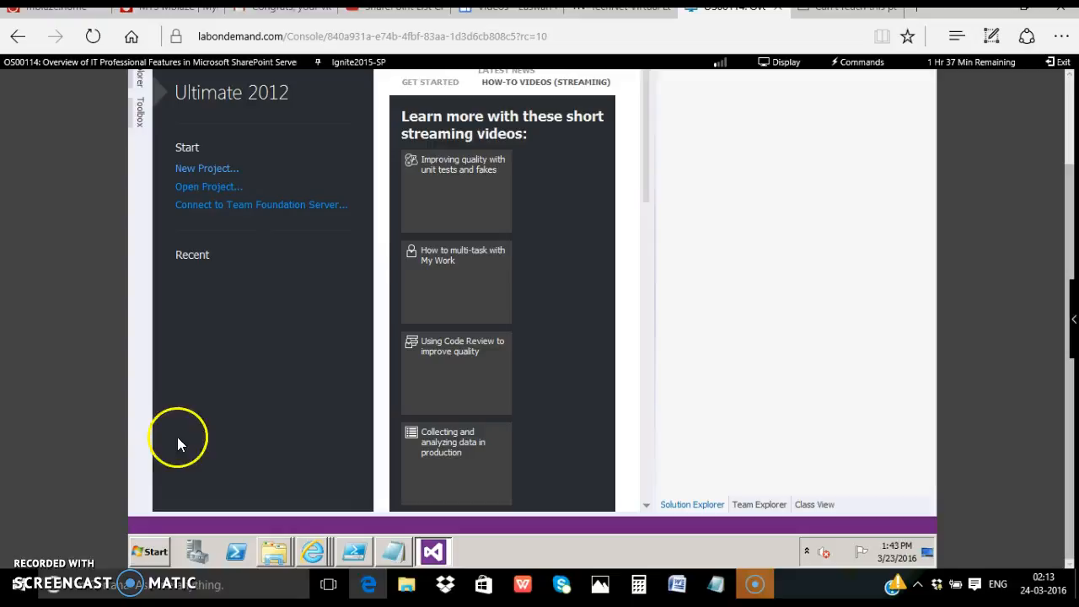
Create a Visual C# Windows Console Application project named CreateList
{"action": "left_click", "coordinate": [207, 167]}
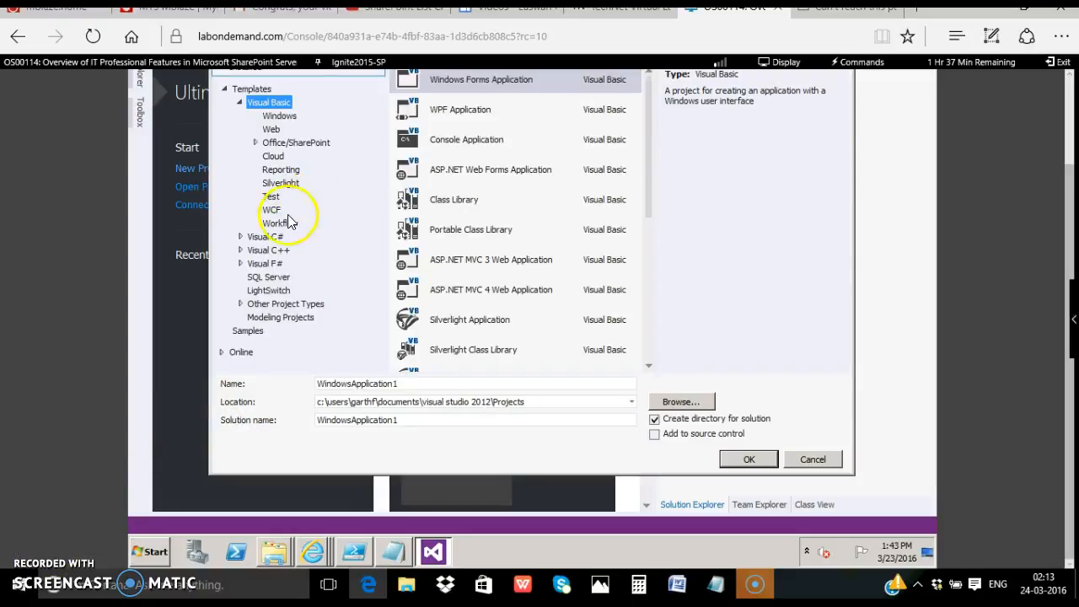
{"action": "left_click", "coordinate": [242, 236]}
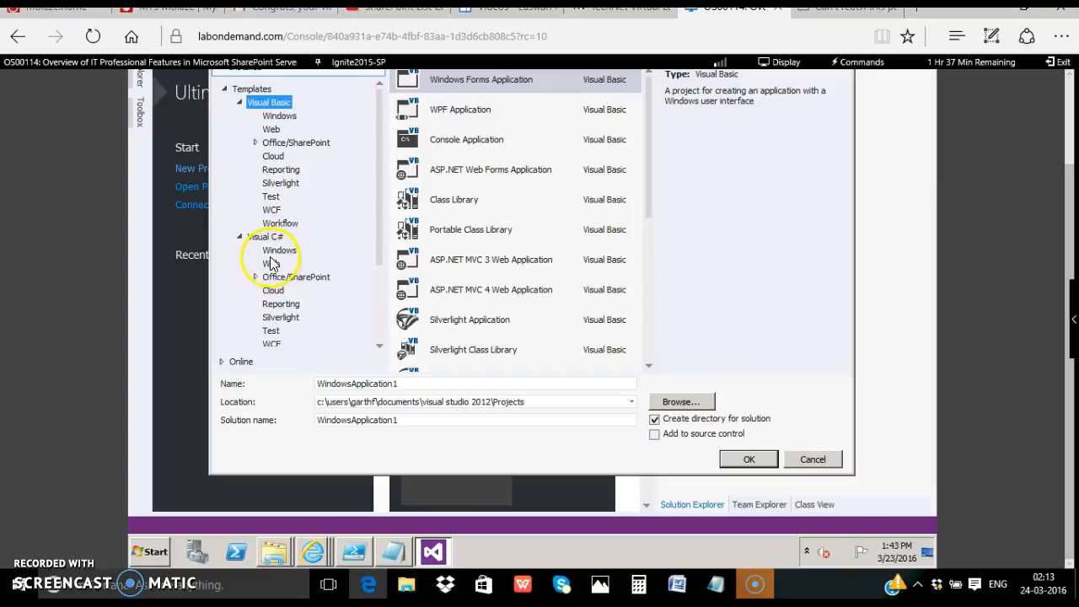
{"action": "left_click", "coordinate": [279, 249]}
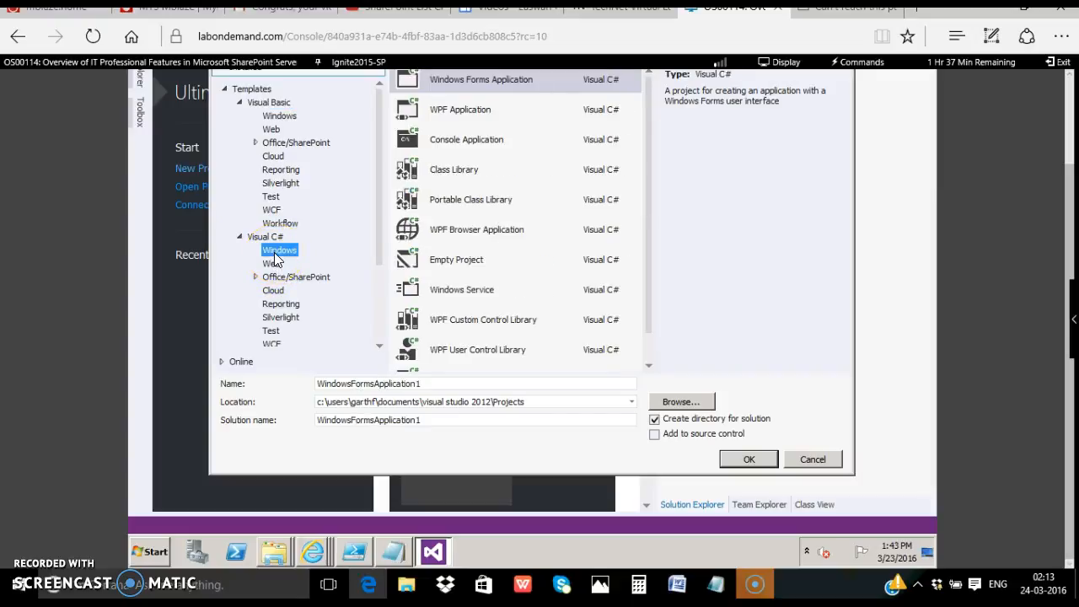
{"action": "mouse_move", "coordinate": [466, 139]}
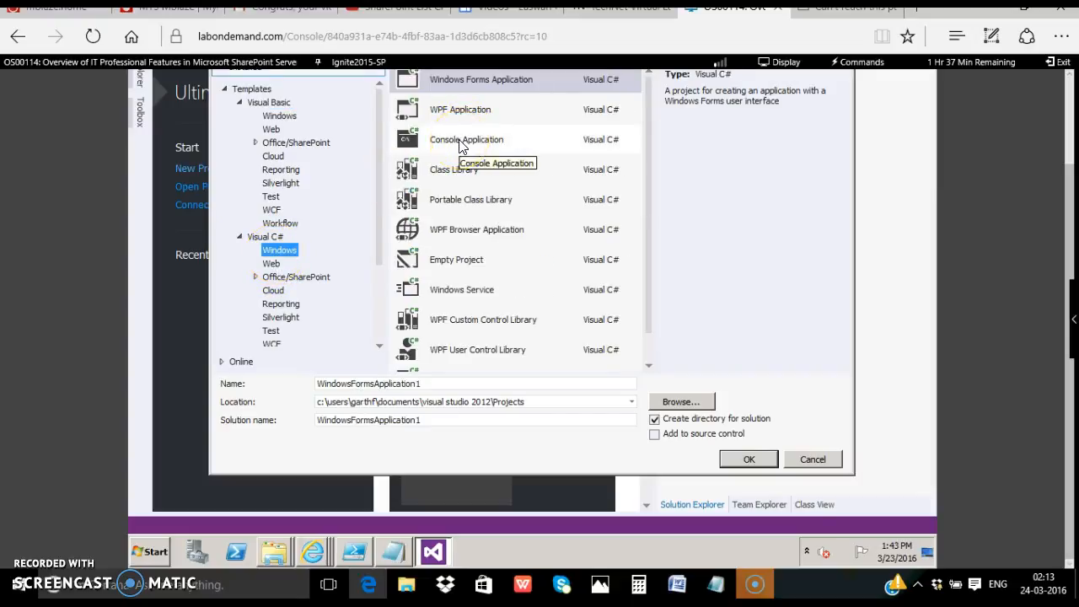
{"action": "left_click", "coordinate": [466, 139]}
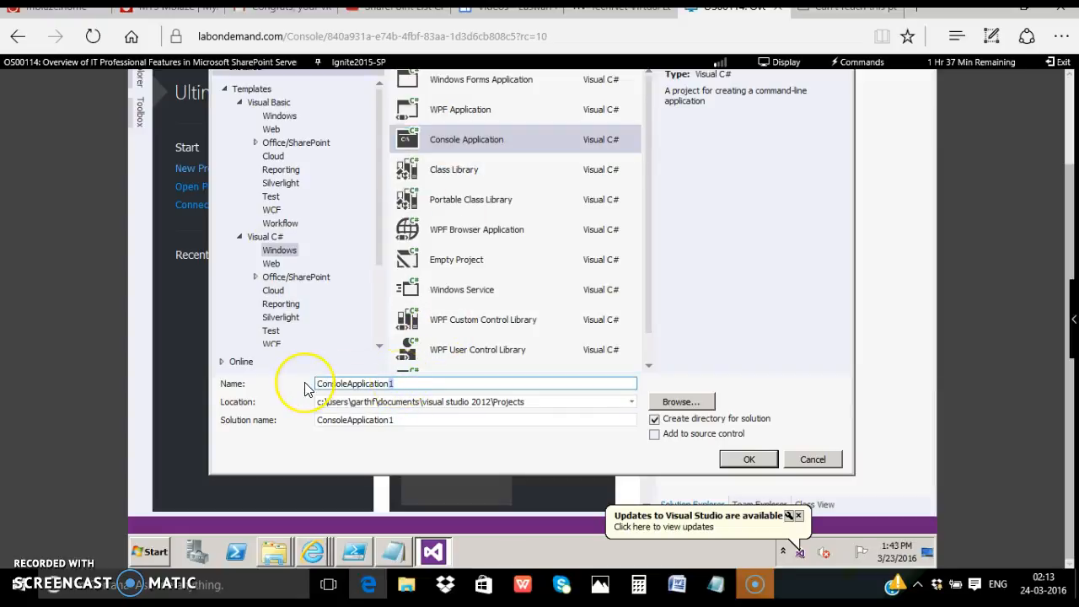
{"action": "type", "text": "CreateList"}
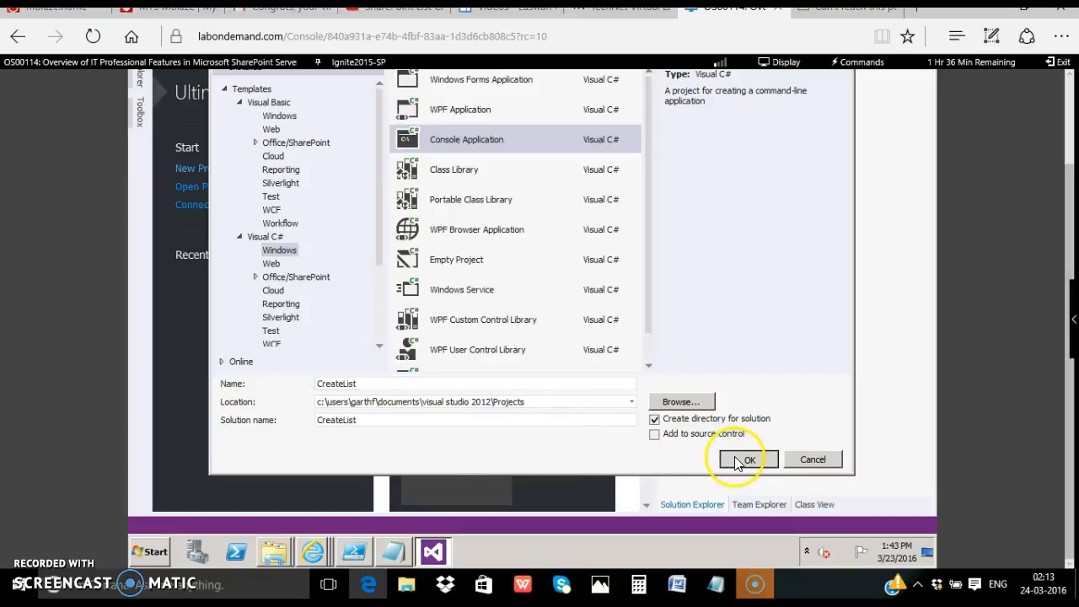
{"action": "left_click", "coordinate": [749, 459]}
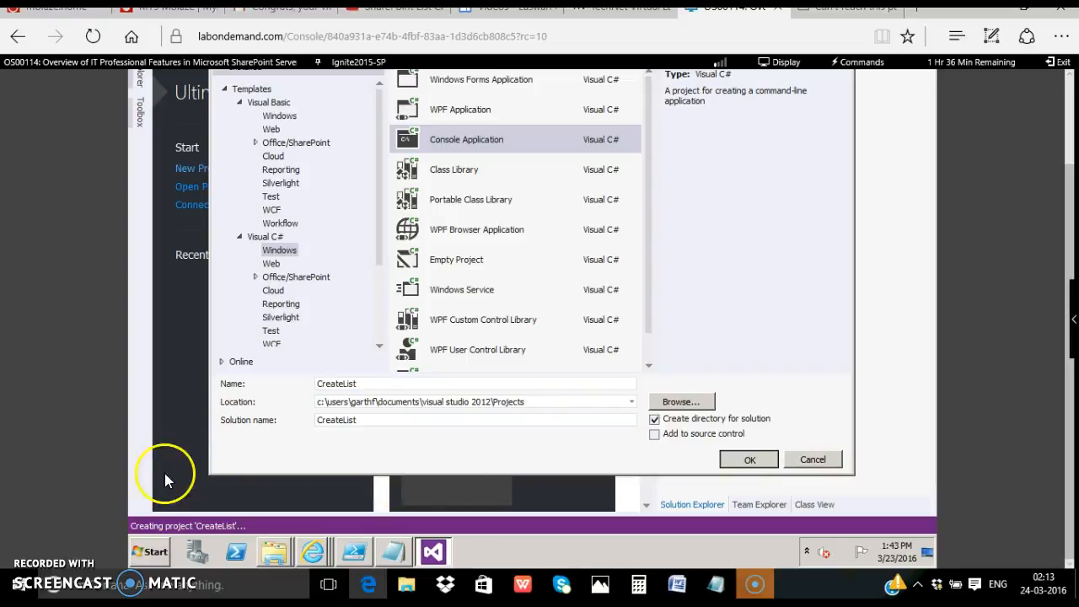
{"action": "left_click", "coordinate": [748, 459]}
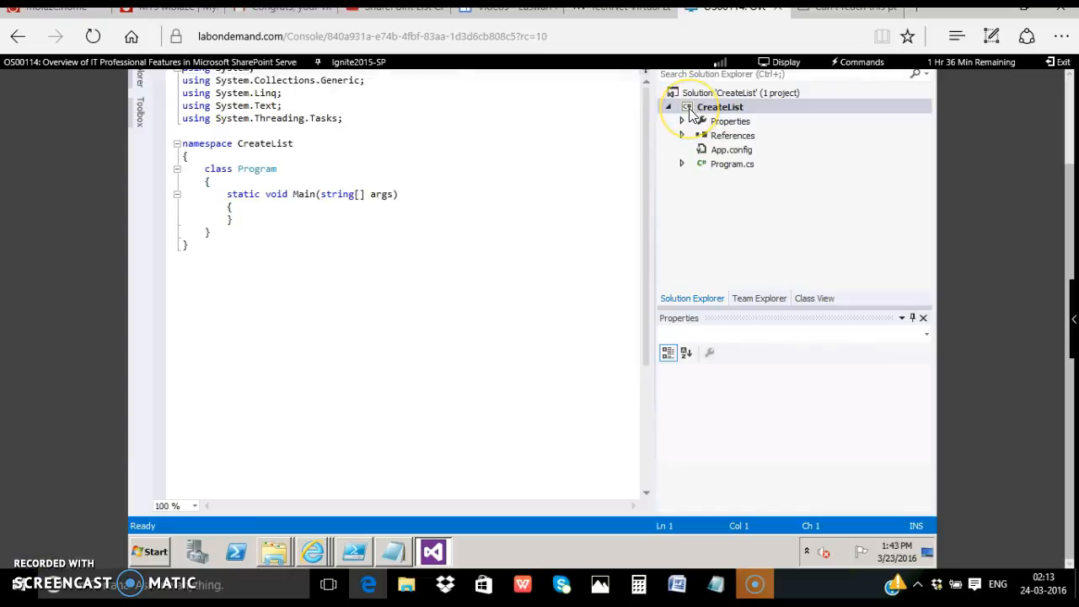
Add a Microsoft.SharePoint assembly reference to the CreateList project
{"action": "right_click", "coordinate": [719, 106]}
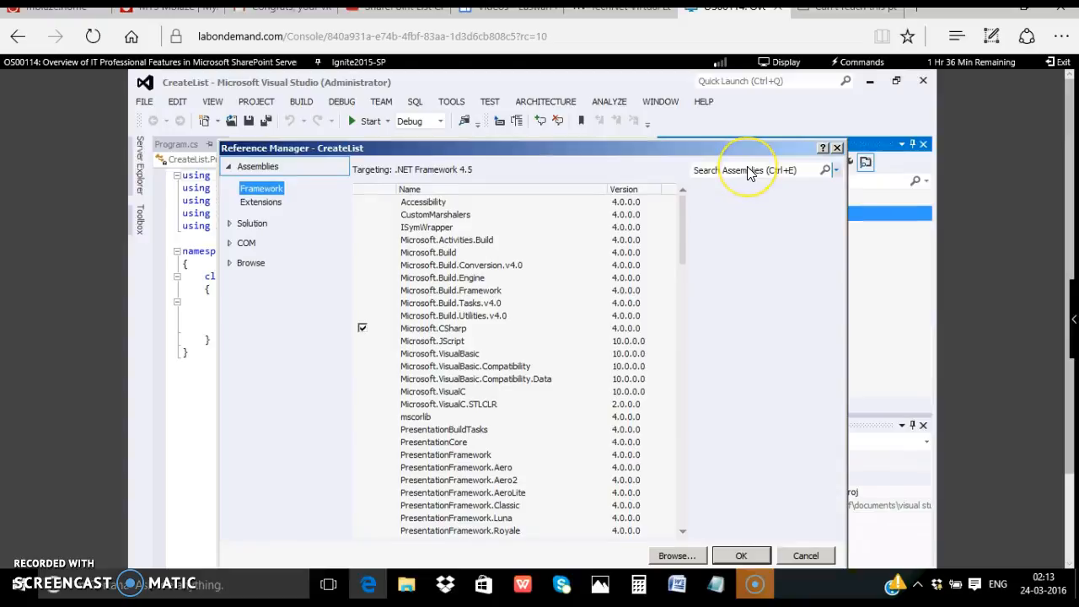
{"action": "type", "text": "Sha"}
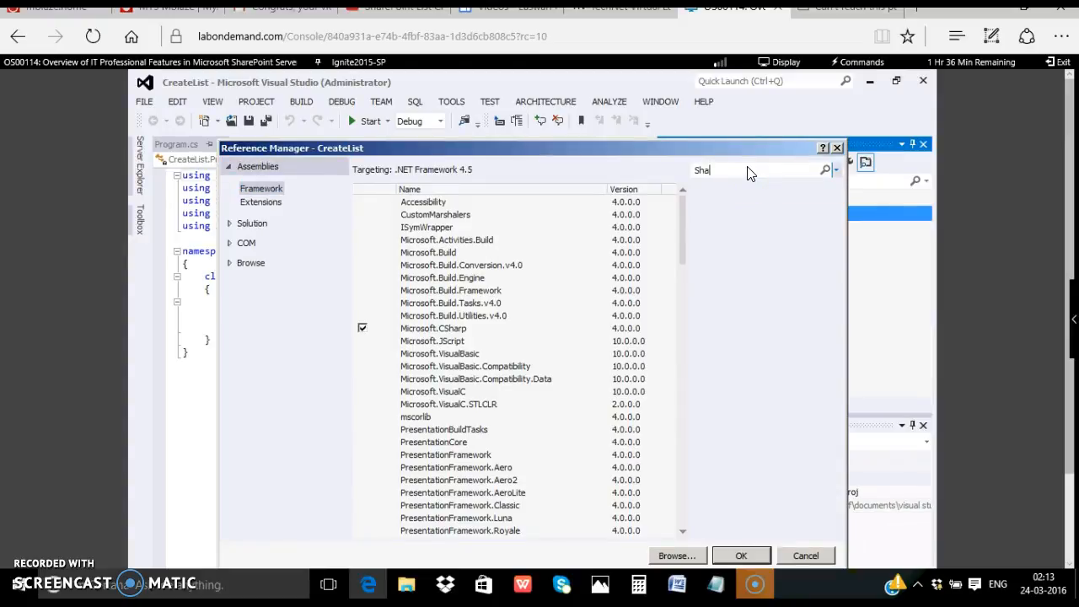
{"action": "type", "text": "SharePoint"}
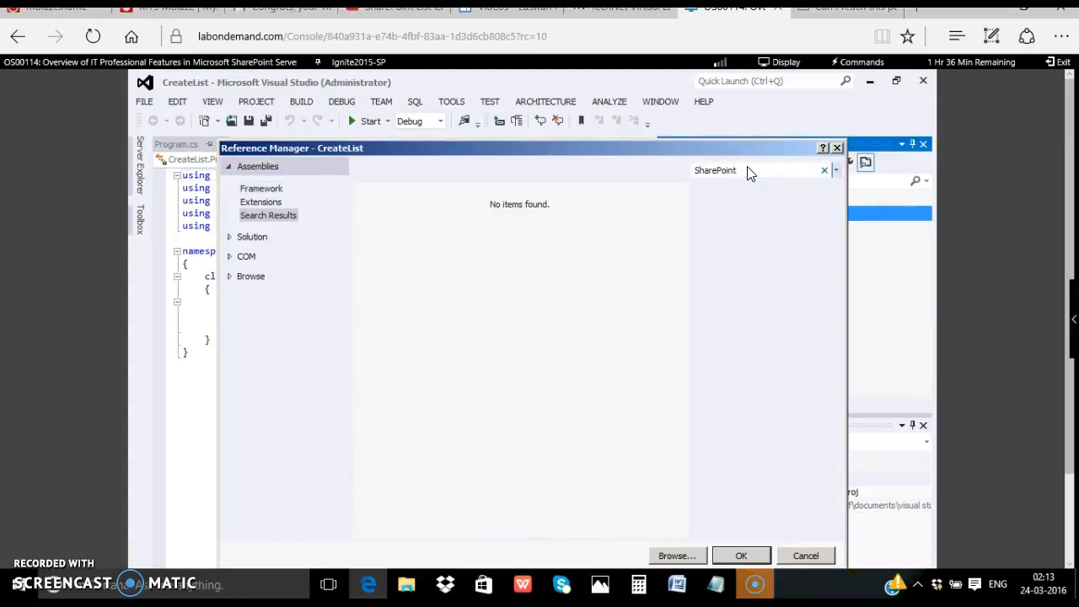
{"action": "left_click", "coordinate": [804, 556]}
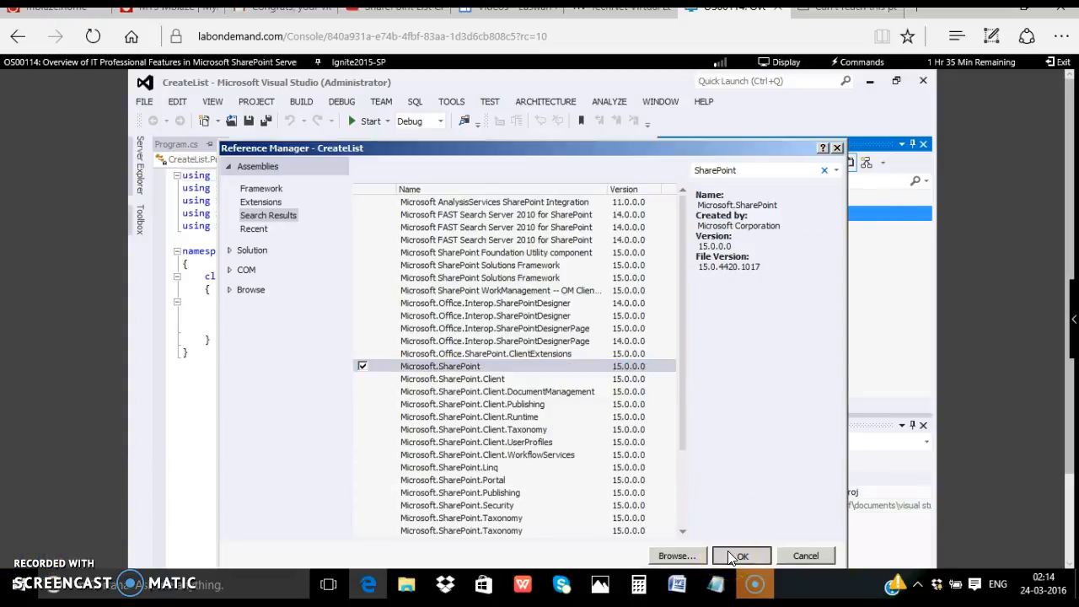
{"action": "left_click", "coordinate": [740, 556]}
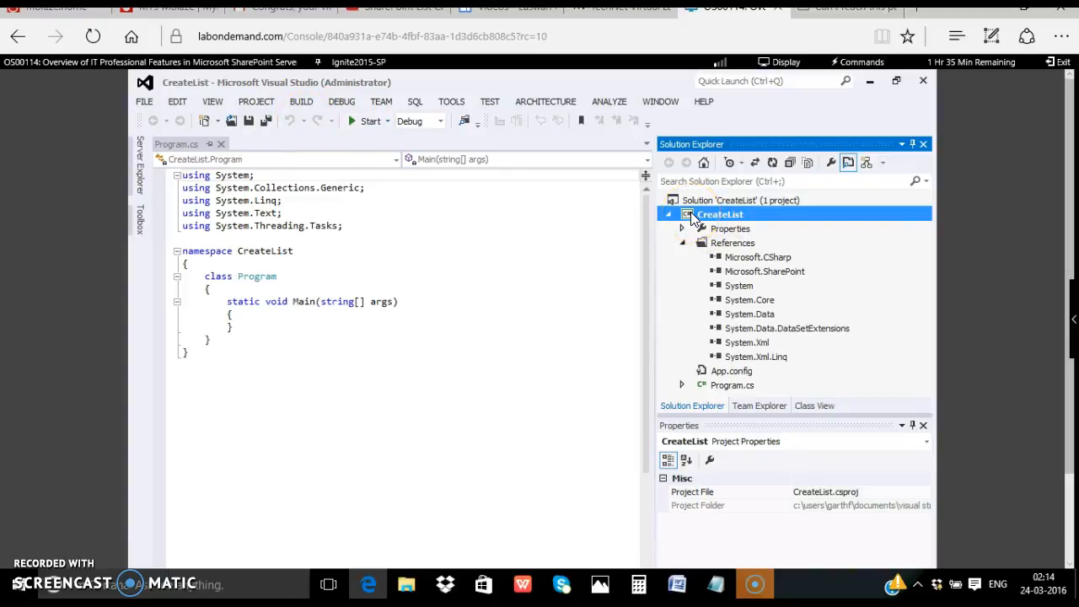
{"action": "right_click", "coordinate": [720, 214]}
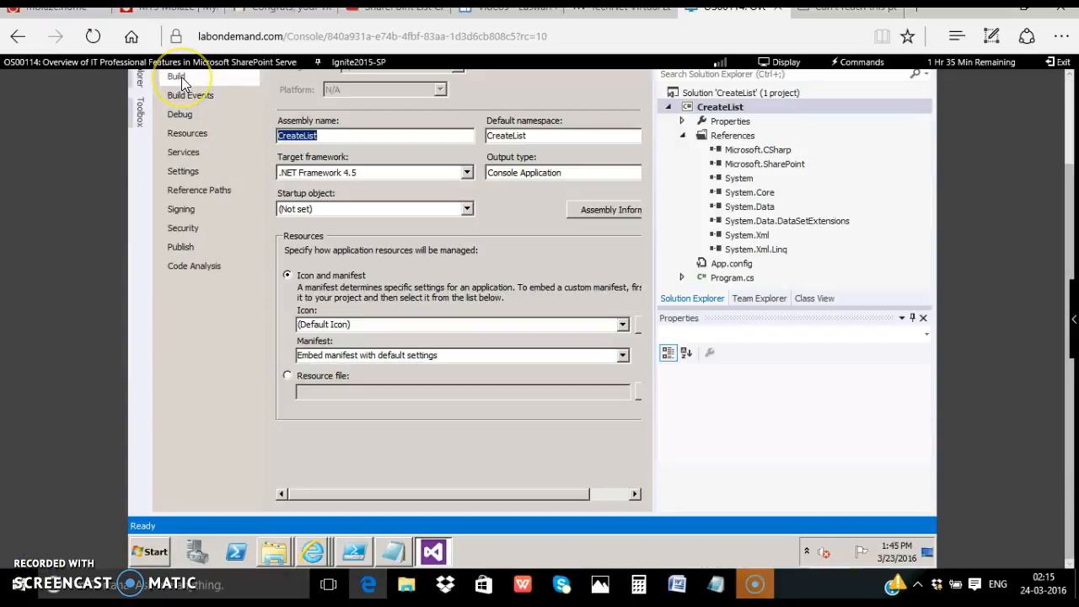
Set the Build tab's Platform target to x64
{"action": "left_click", "coordinate": [176, 77]}
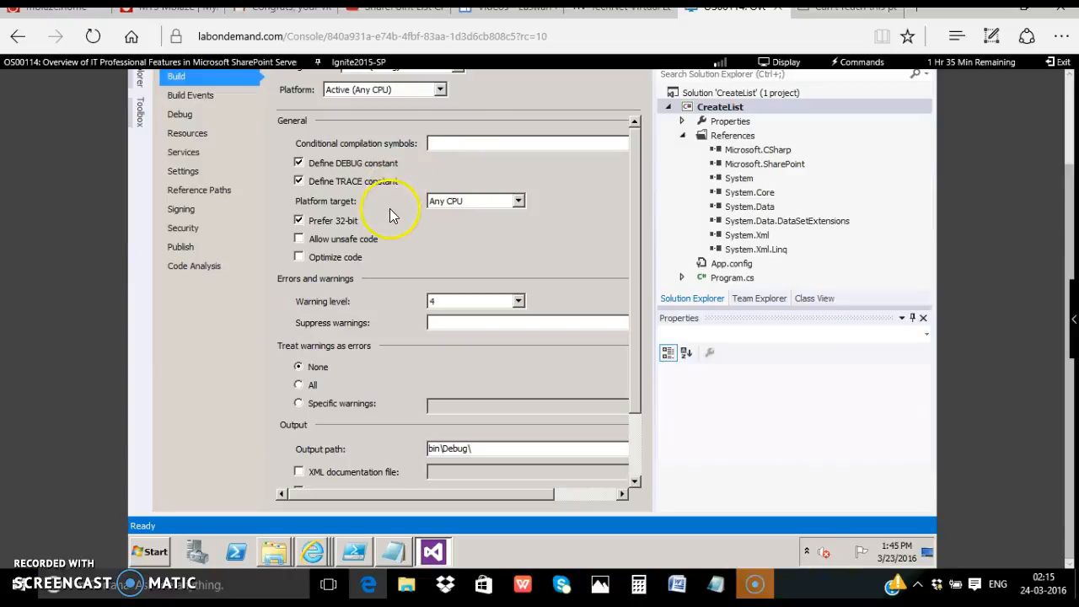
{"action": "left_click", "coordinate": [517, 200]}
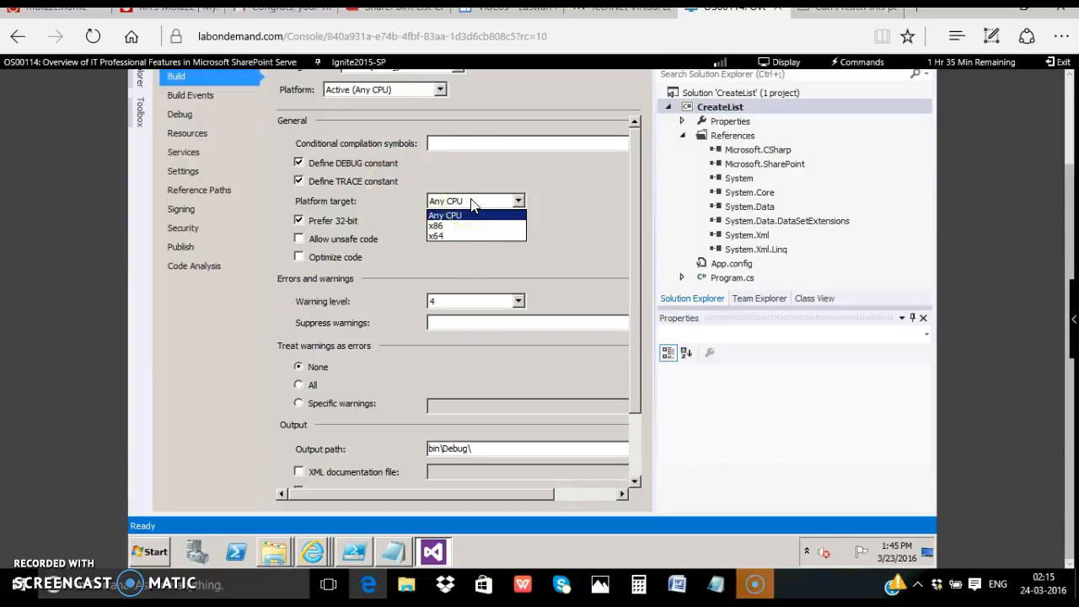
{"action": "mouse_move", "coordinate": [438, 235]}
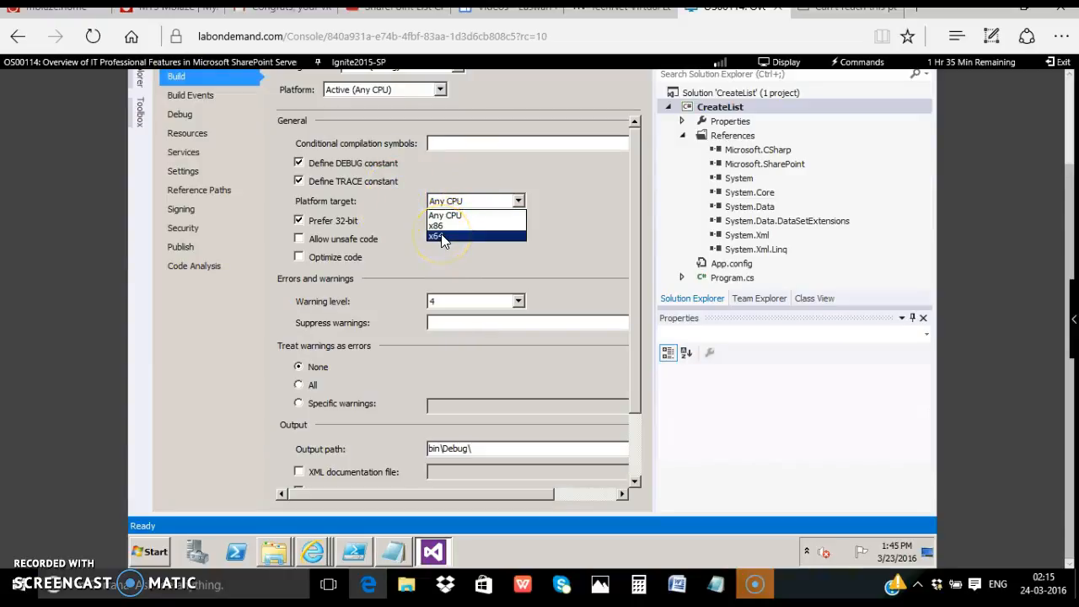
{"action": "left_click", "coordinate": [437, 234]}
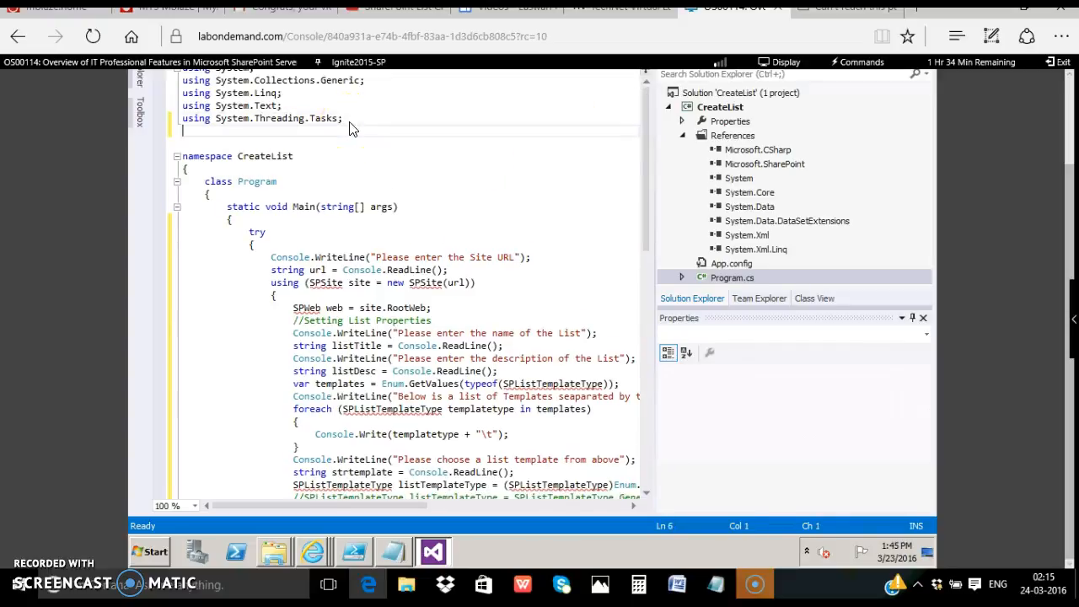
Add 'using Microsoft.SharePoint;' below the existing using directives in Program.cs
{"action": "type", "text": "using"}
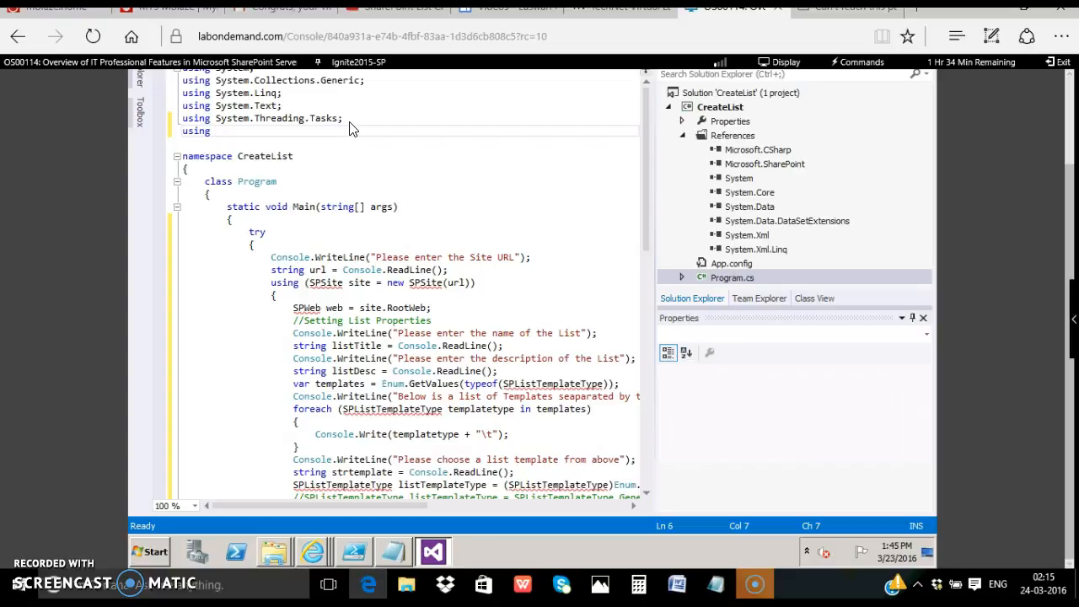
{"action": "type", "text": "Microsoft"}
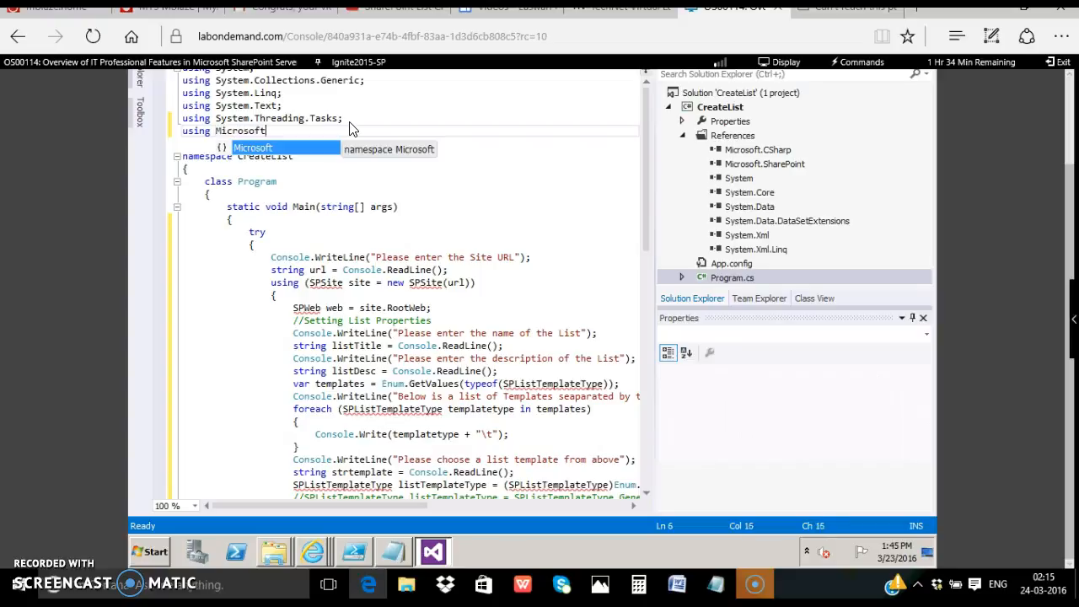
{"action": "type", "text": ".SharePoint;"}
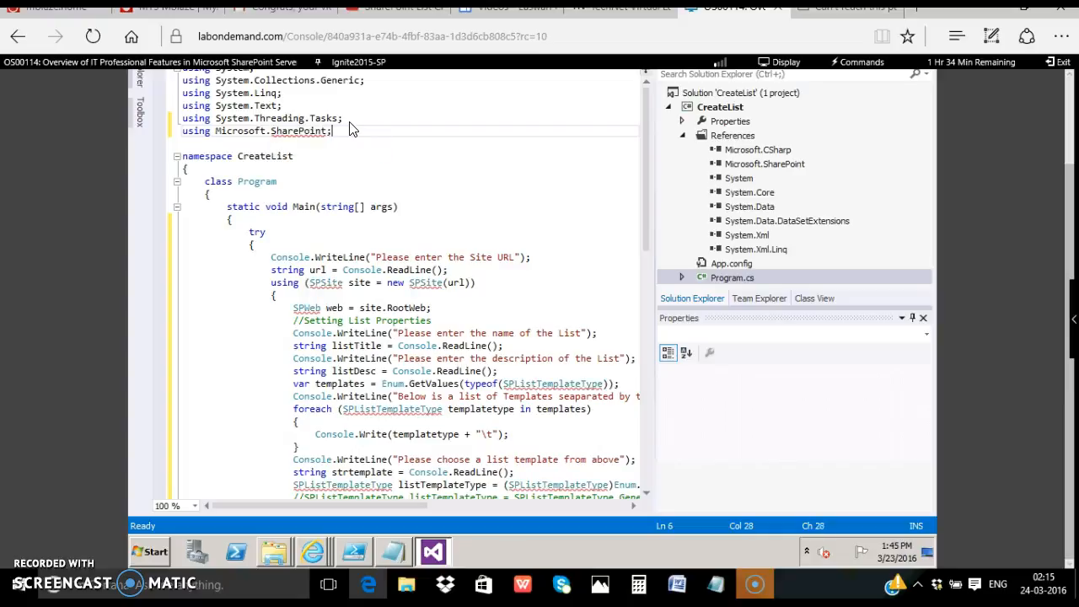
{"action": "mouse_move", "coordinate": [627, 484]}
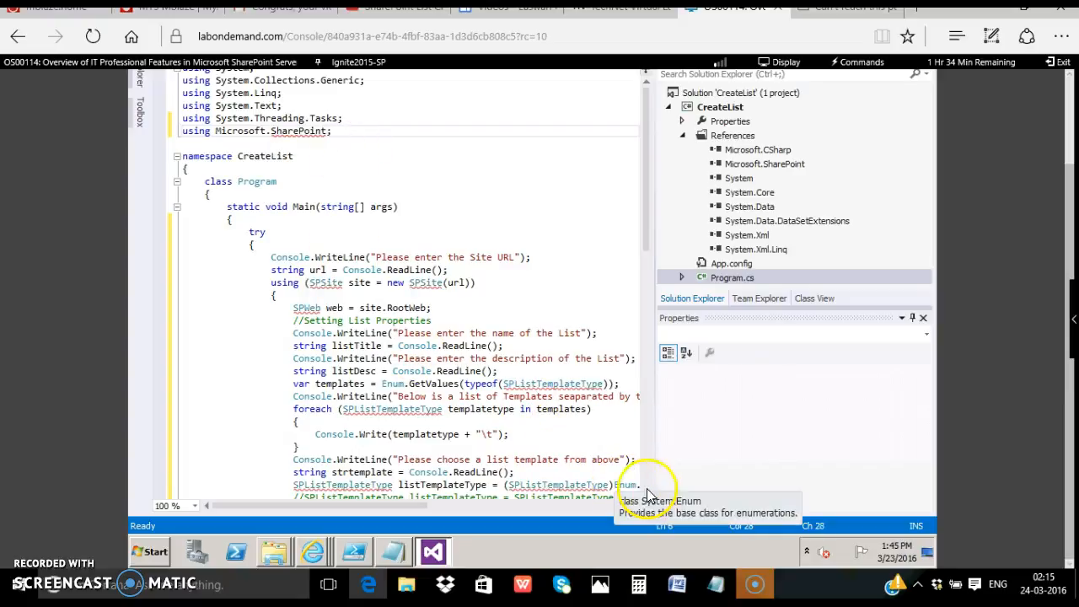
{"action": "scroll", "scroll_direction": "down", "scroll_amount": 3}
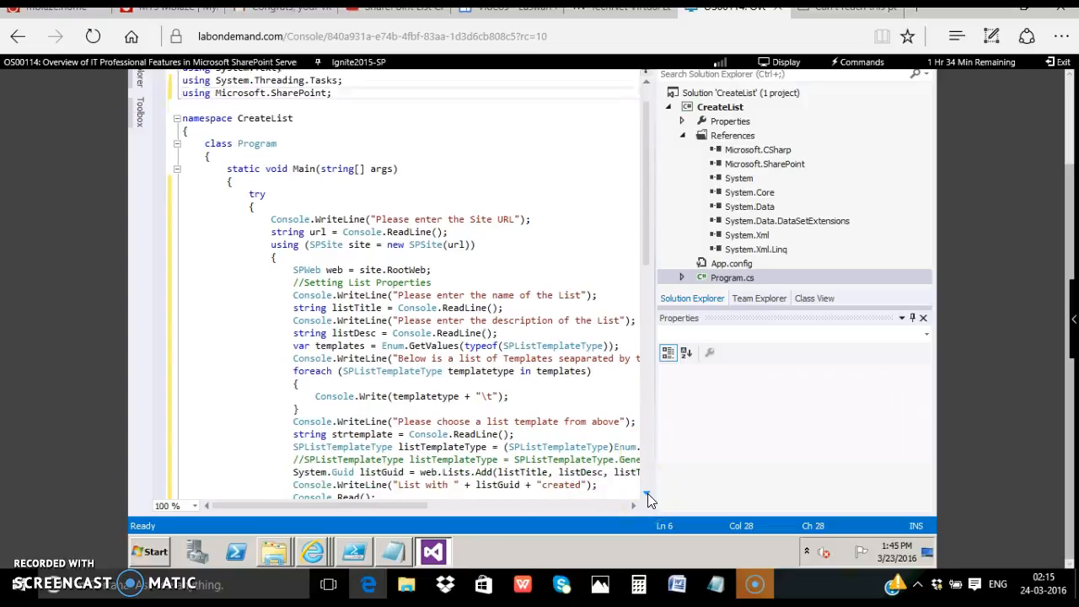
{"action": "scroll", "scroll_direction": "down", "scroll_amount": 3}
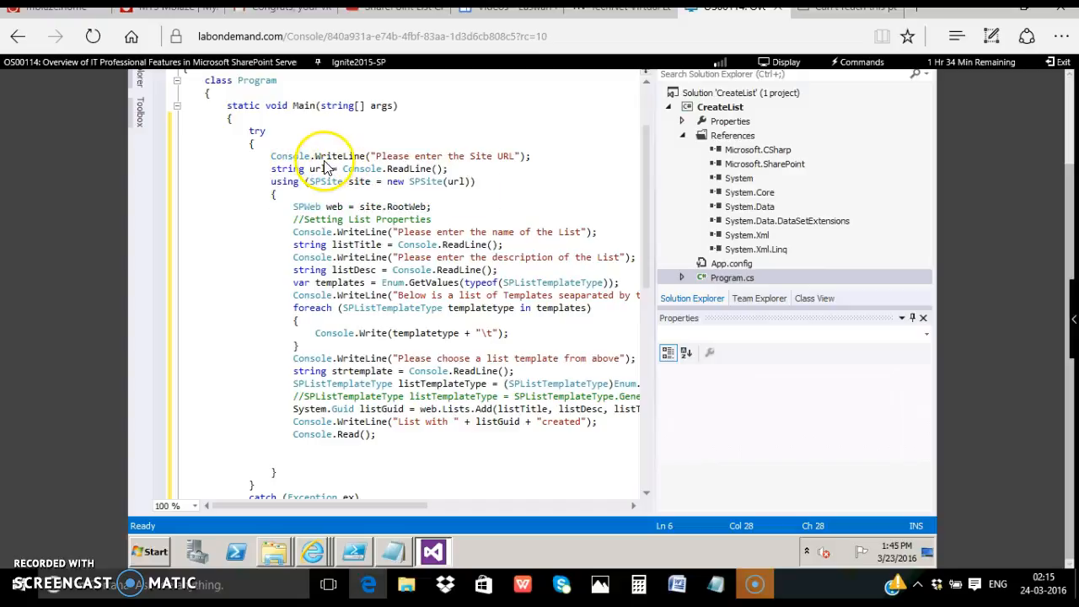
{"action": "mouse_move", "coordinate": [361, 173]}
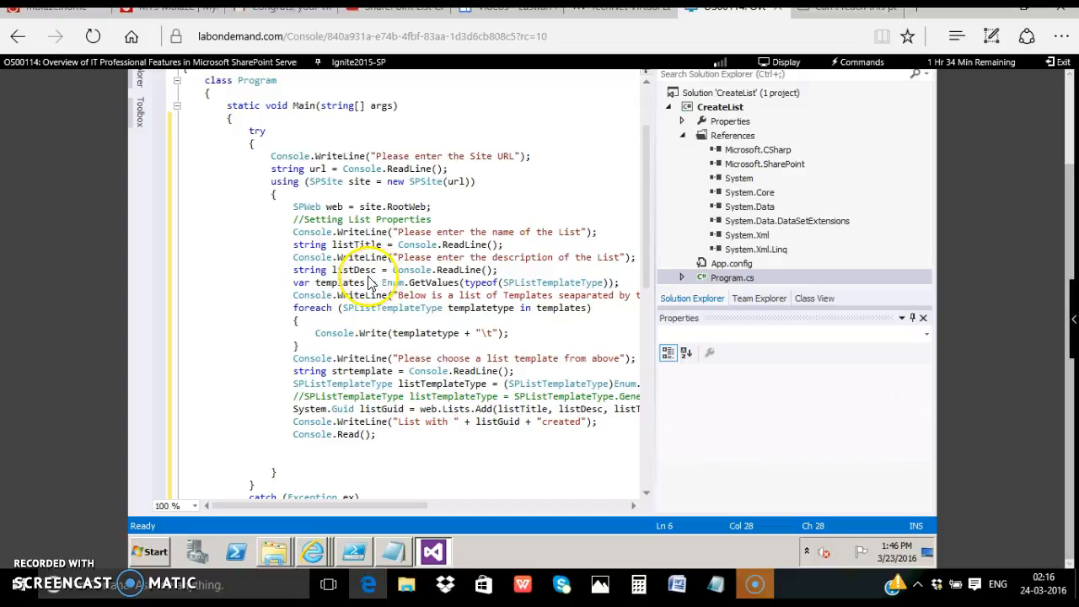
{"action": "mouse_move", "coordinate": [380, 295]}
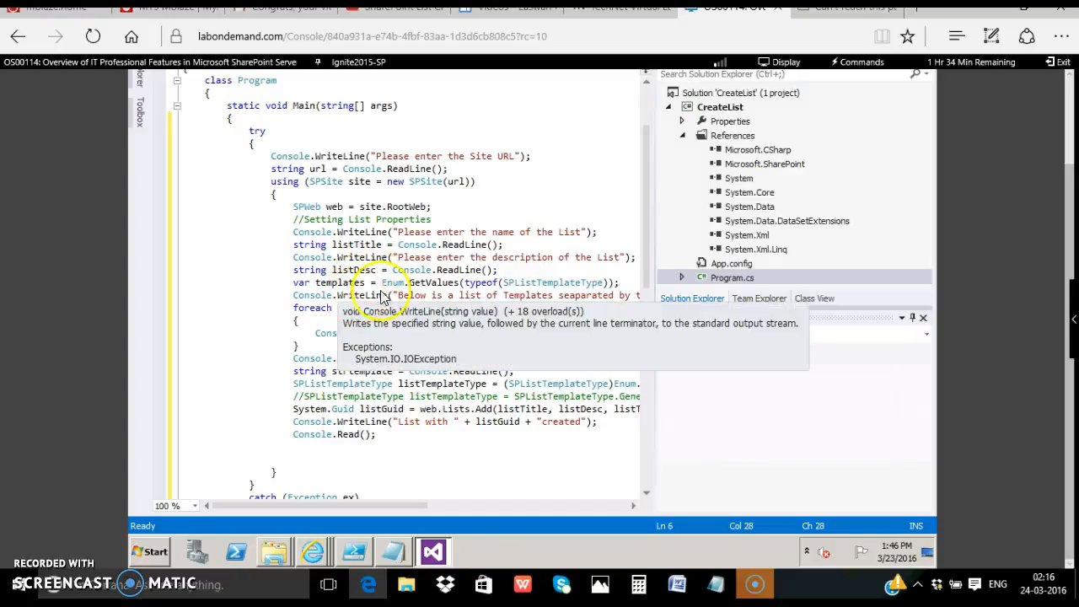
{"action": "mouse_move", "coordinate": [430, 291]}
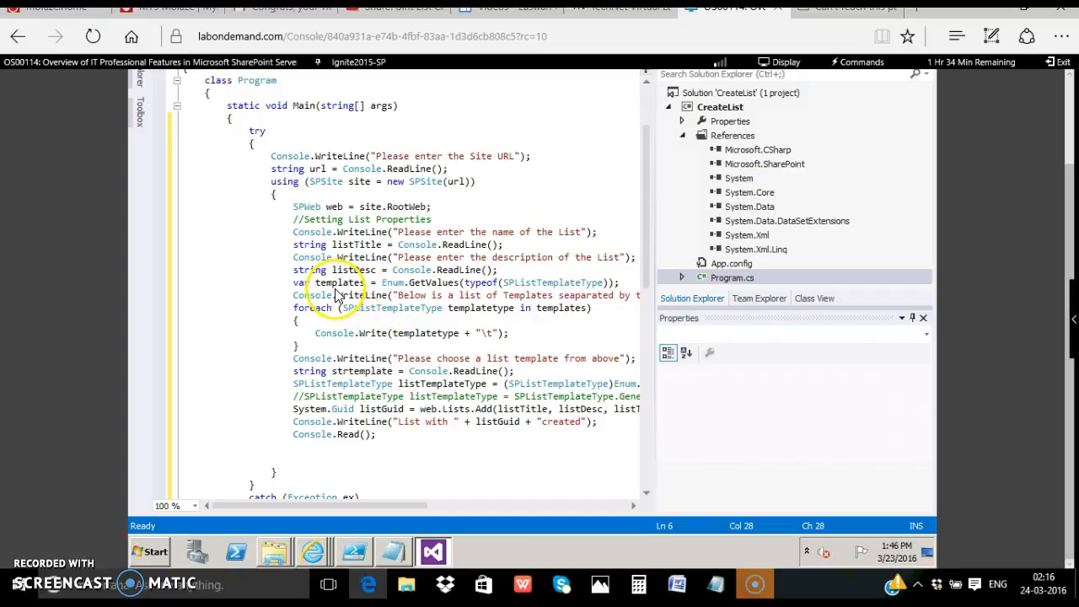
{"action": "mouse_move", "coordinate": [384, 308]}
{"action": "type", "text": " by typing "}
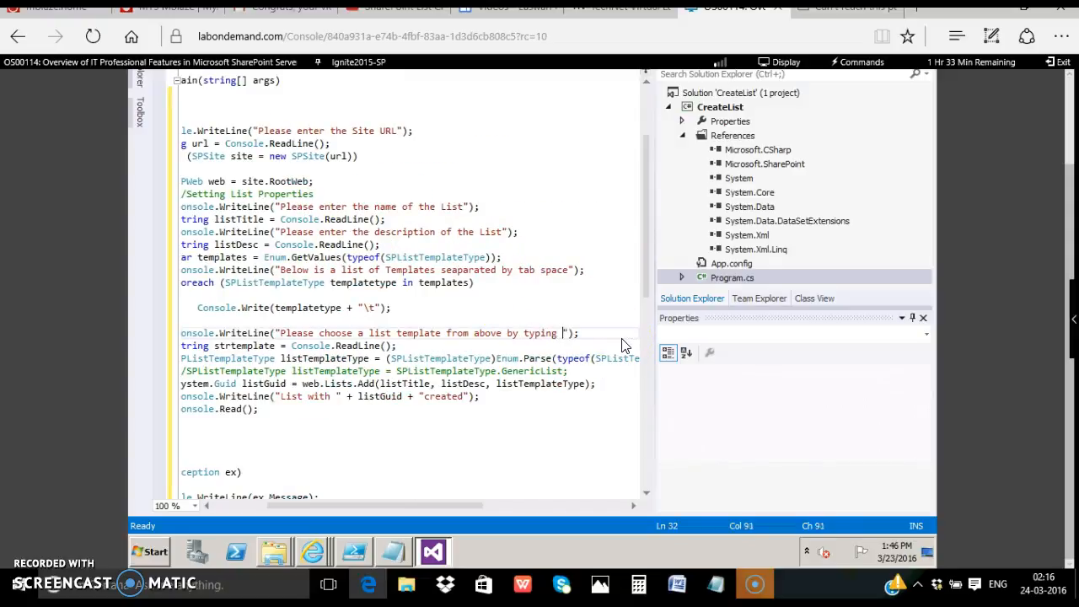
Append 'by typing the name of the template' to the template prompt string
{"action": "type", "text": "the name of the template"}
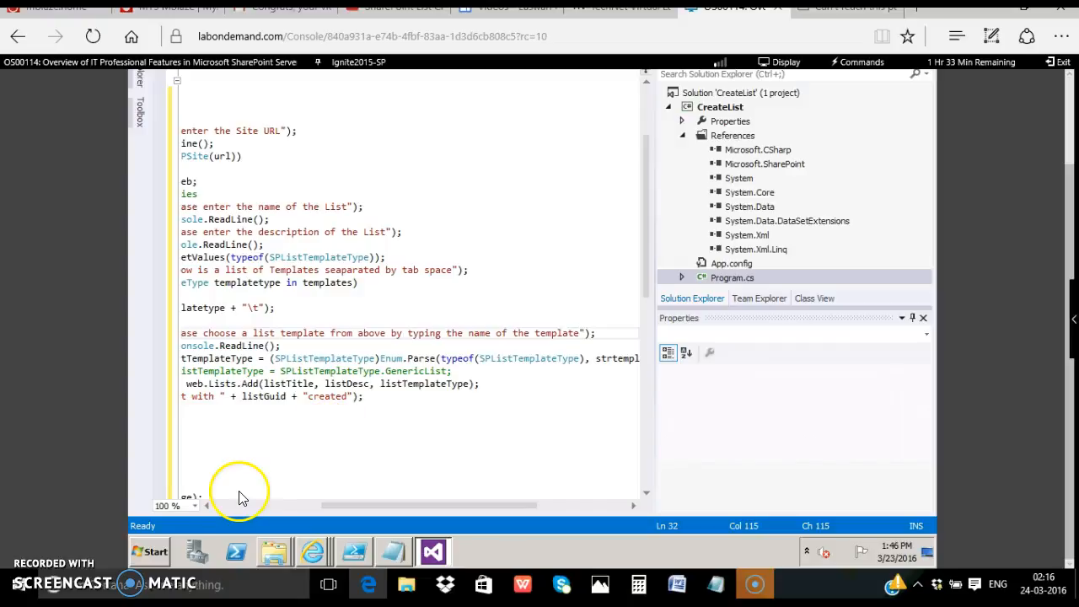
{"action": "scroll", "scroll_direction": "left", "scroll_amount": 3}
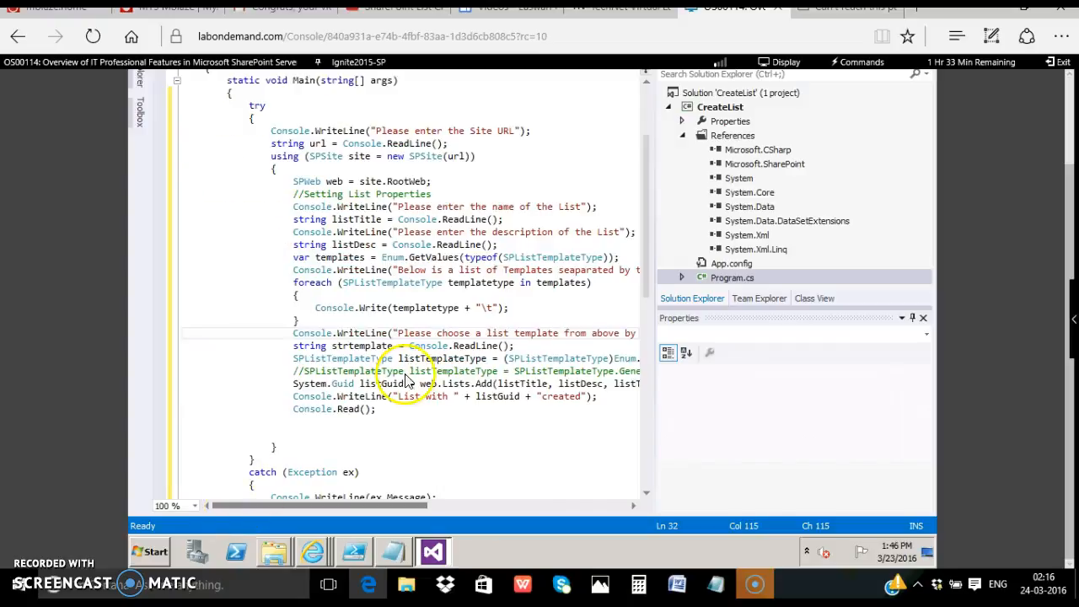
{"action": "mouse_move", "coordinate": [494, 388]}
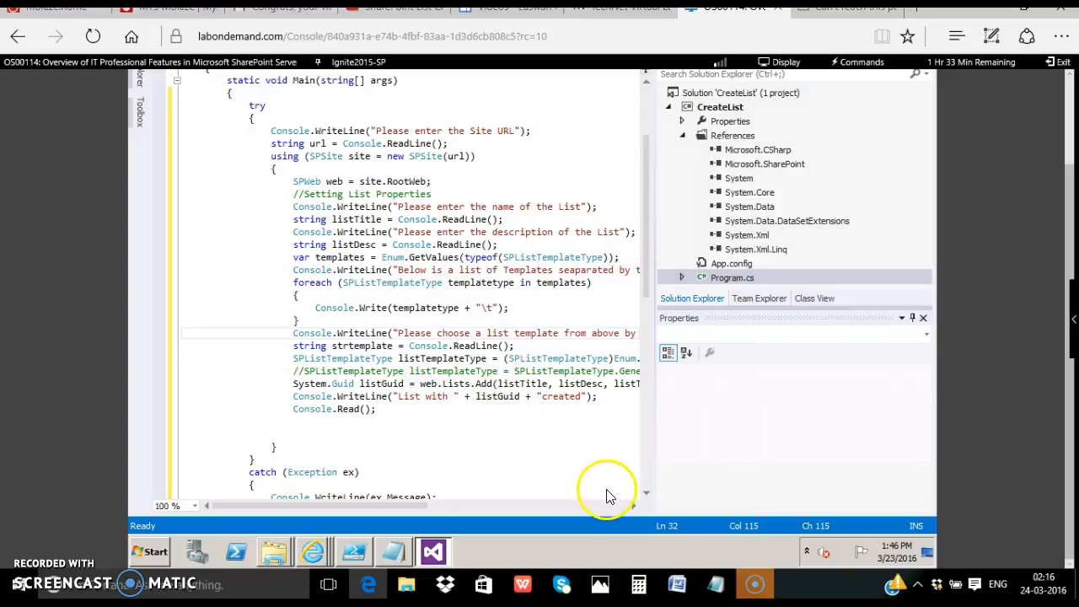
{"action": "scroll", "scroll_direction": "down", "scroll_amount": 3}
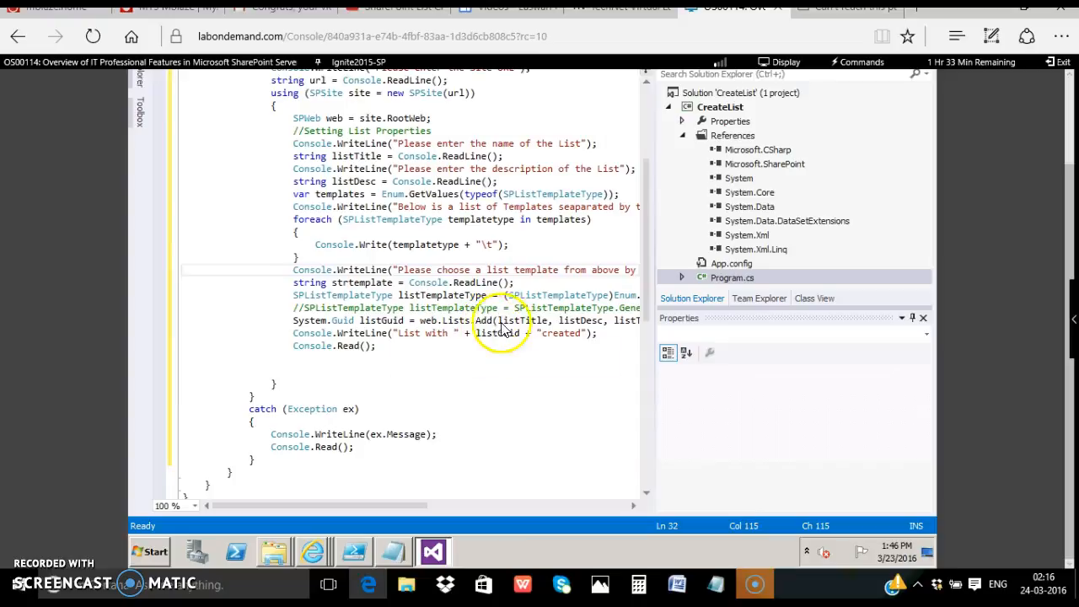
{"action": "mouse_move", "coordinate": [556, 325]}
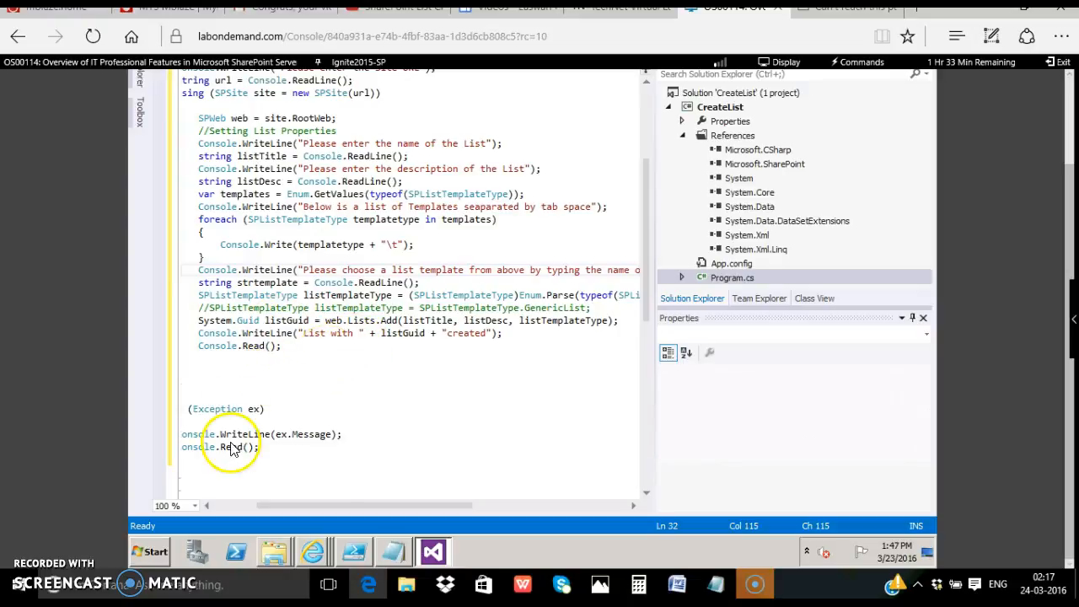
{"action": "mouse_move", "coordinate": [236, 512]}
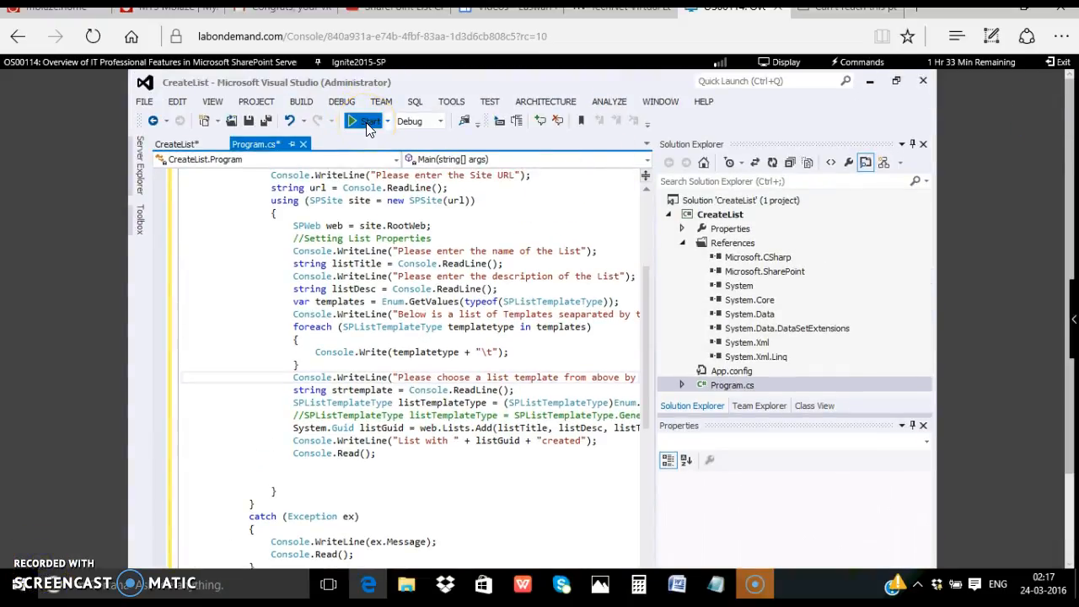
{"action": "left_click", "coordinate": [351, 120]}
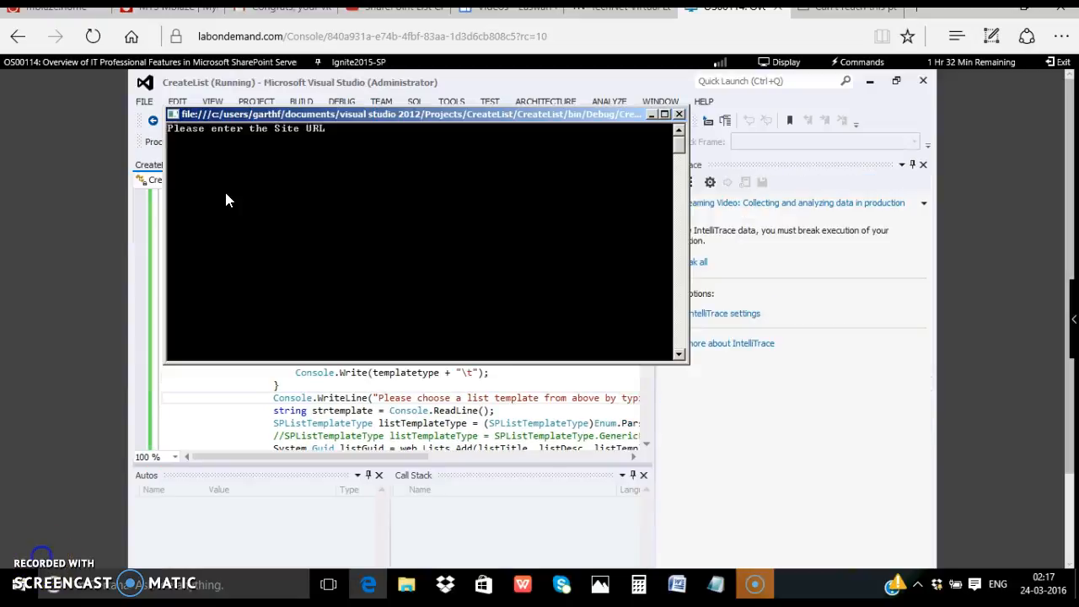
{"action": "type", "text": "http"}
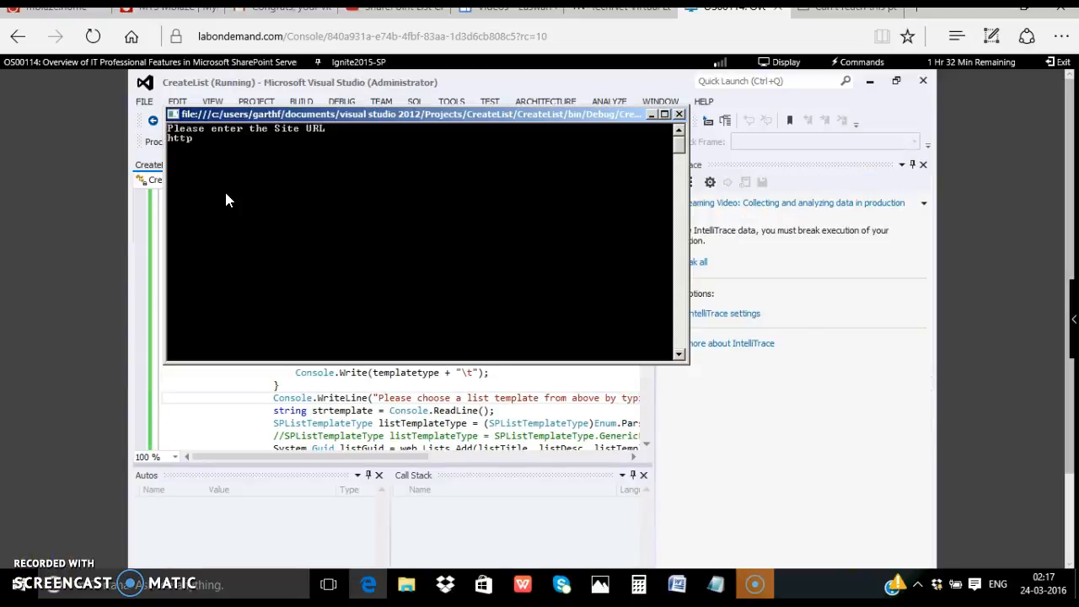
{"action": "type", "text": "://w15"}
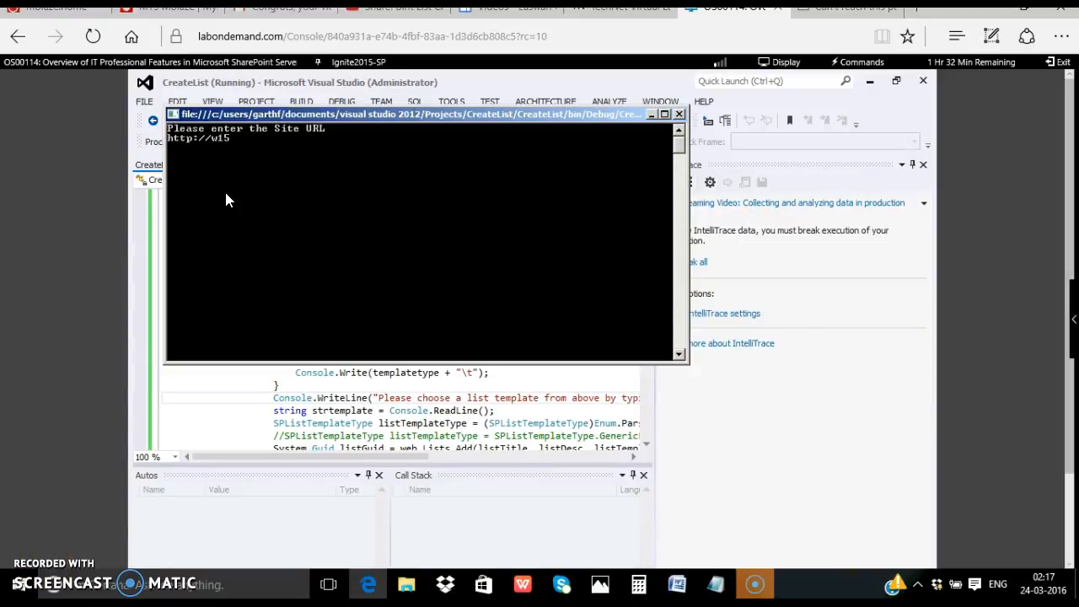
{"action": "type", "text": "-sp"}
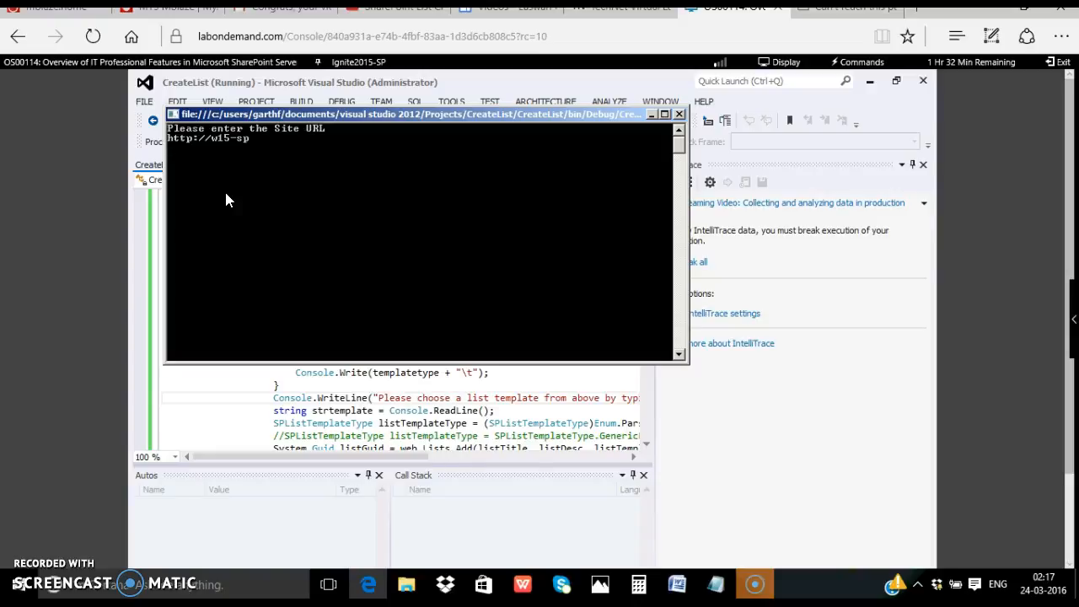
{"action": "left_click", "coordinate": [224, 199]}
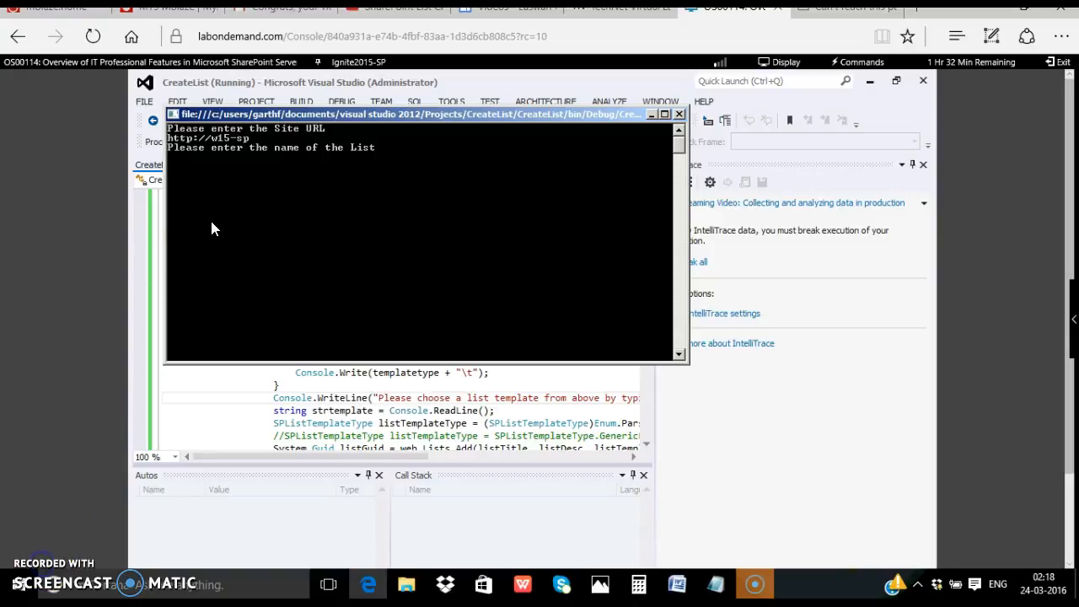
Enter list name Fruits and description 'Fruits are healthy.DEscription of Fruits'
{"action": "type", "text": "F"}
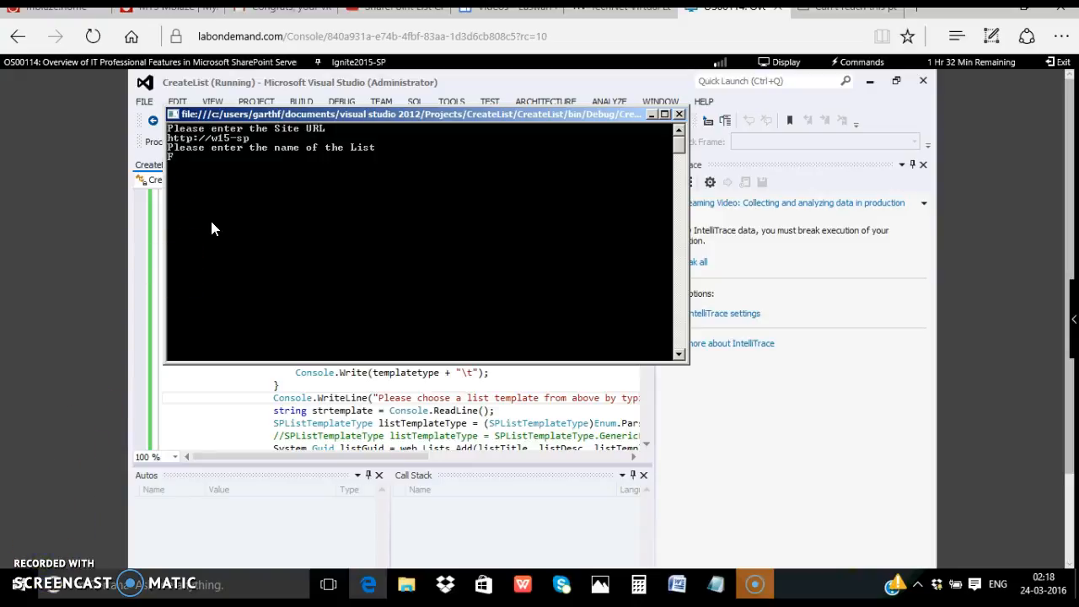
{"action": "type", "text": "Fruits"}
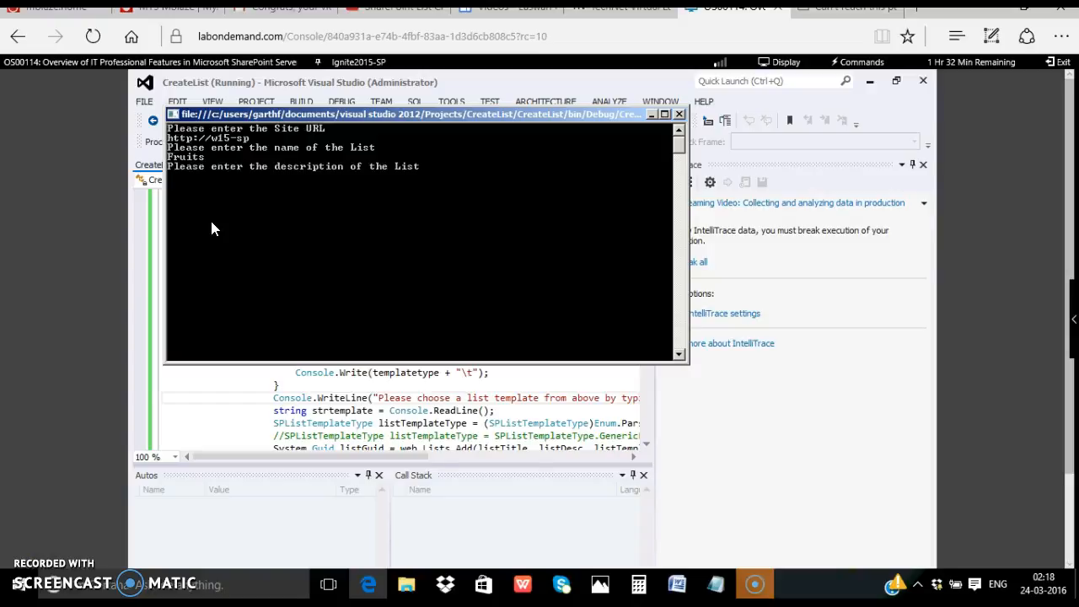
{"action": "type", "text": "Fruits"}
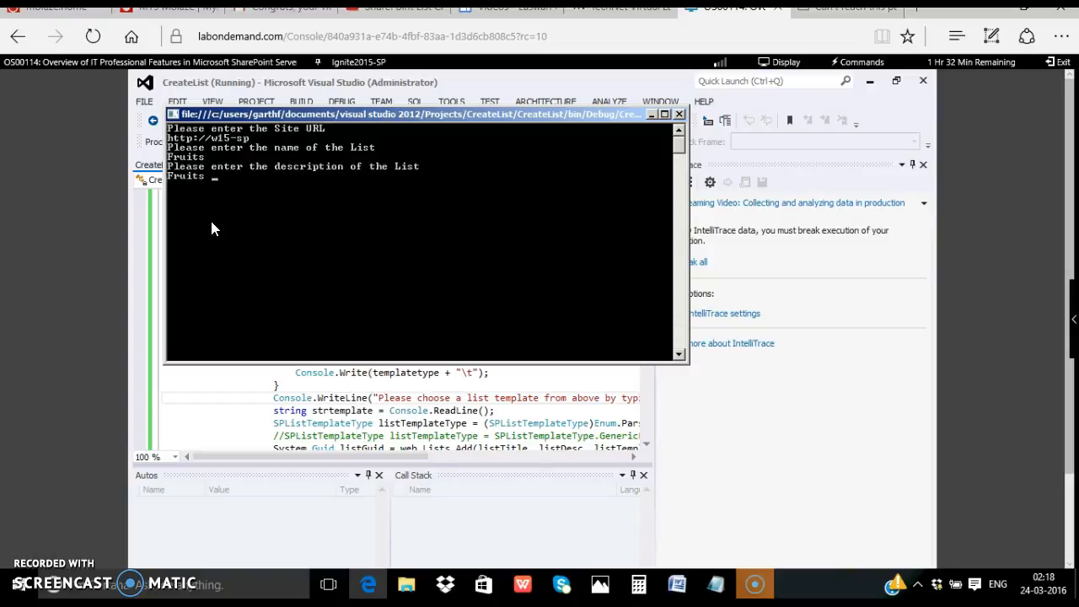
{"action": "type", "text": "are healthy"}
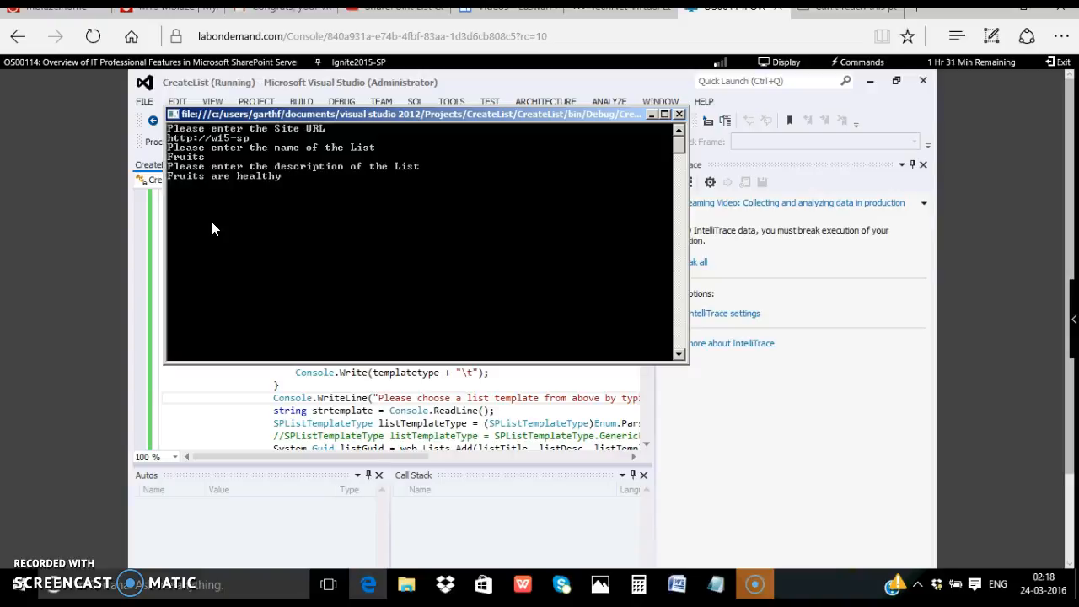
{"action": "type", "text": "."}
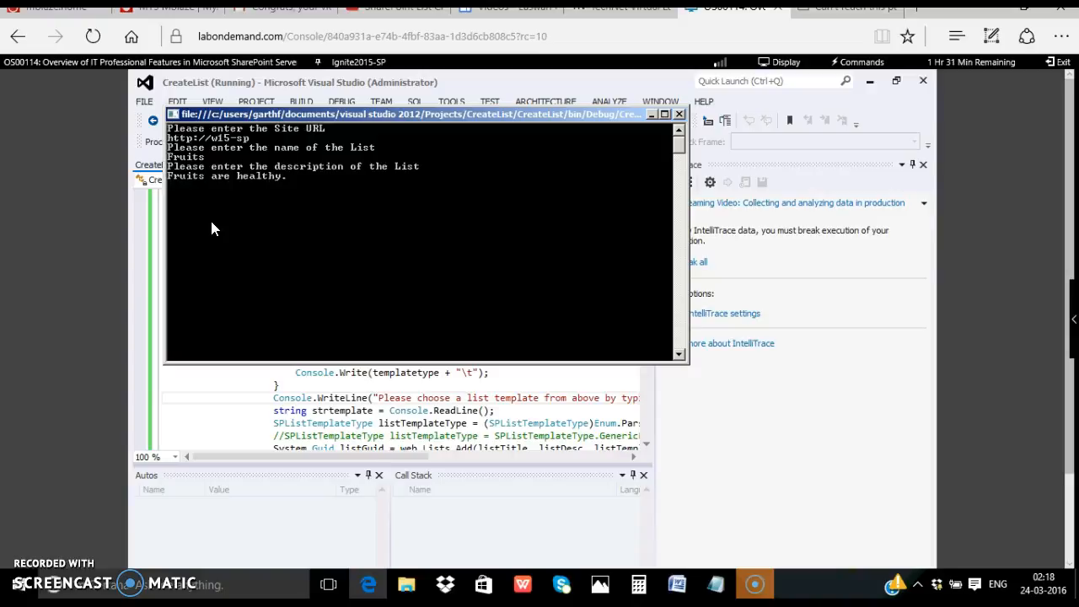
{"action": "type", "text": "DEscript"}
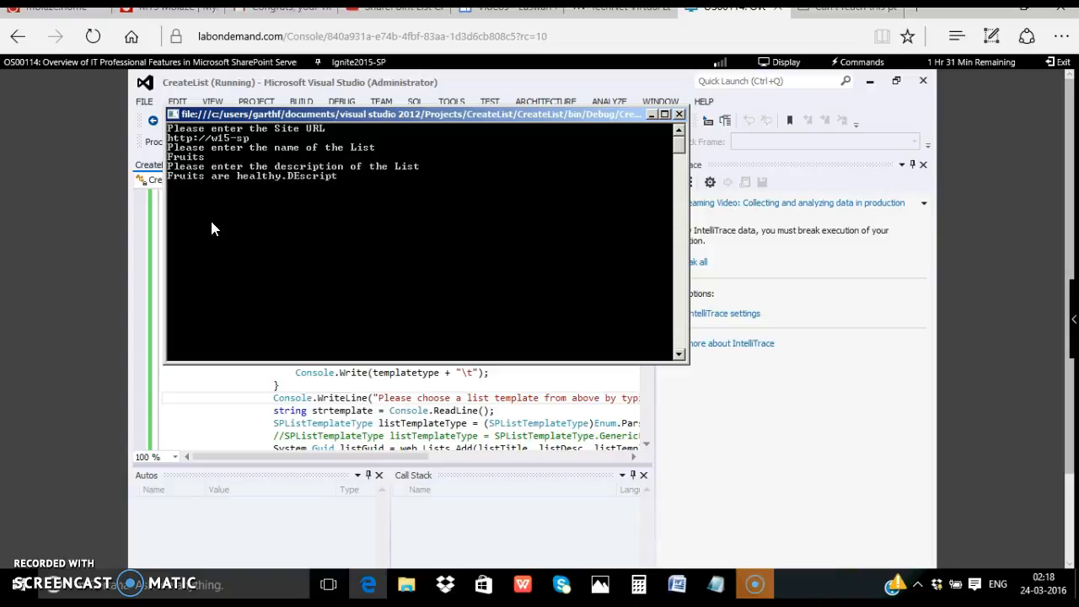
{"action": "type", "text": "ion of"}
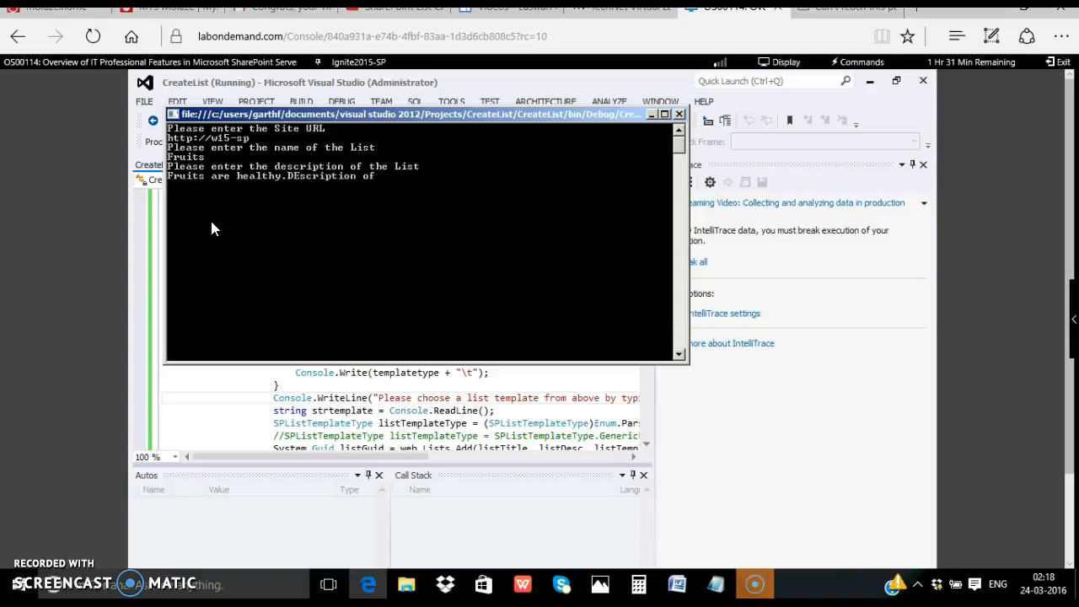
{"action": "type", "text": "Fruits"}
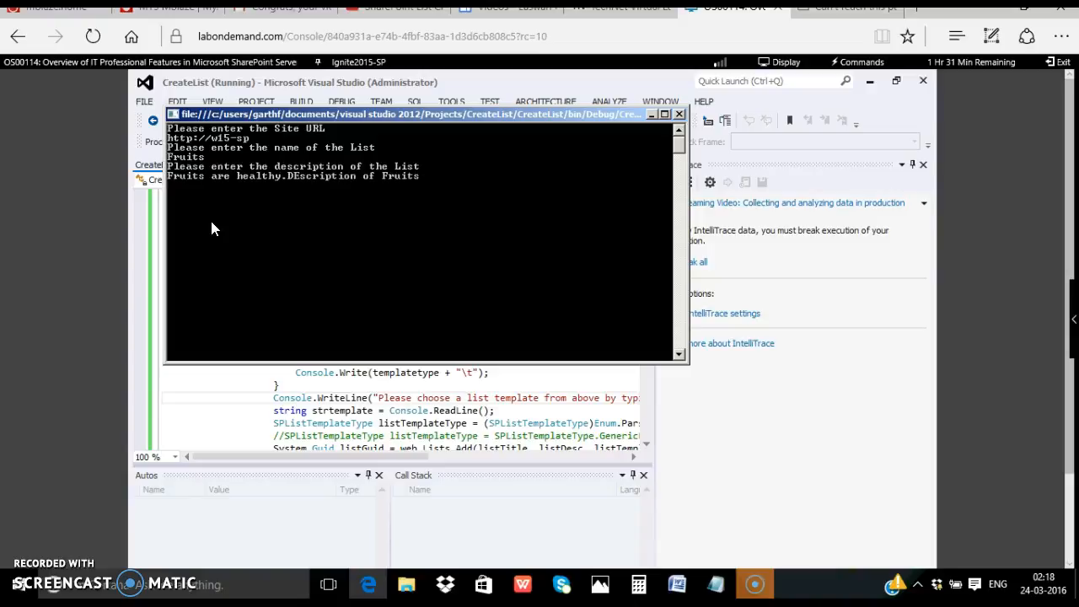
{"action": "key", "text": "enter"}
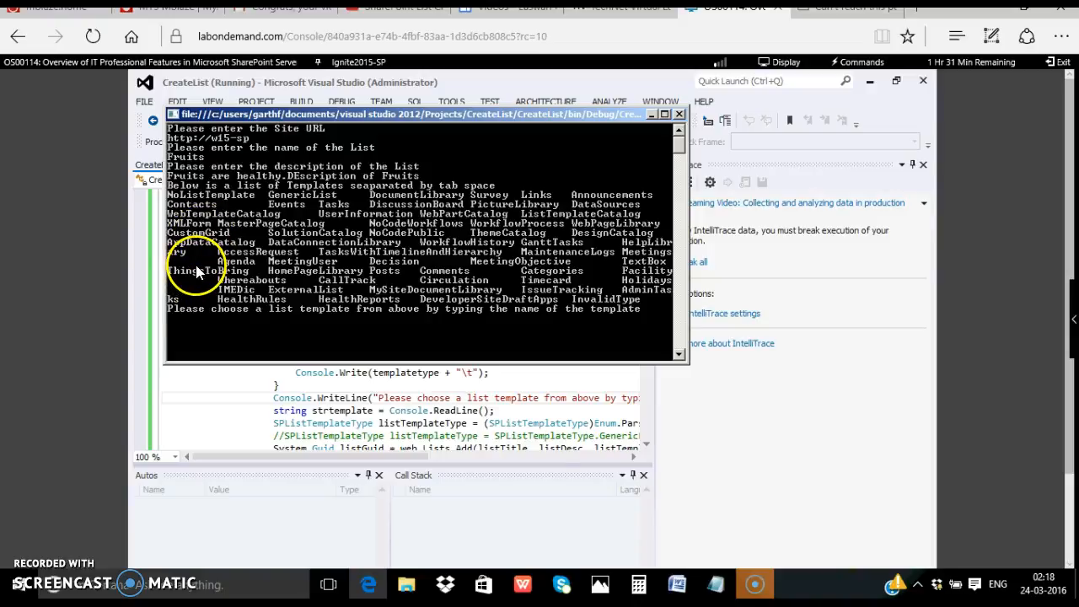
{"action": "mouse_move", "coordinate": [494, 223]}
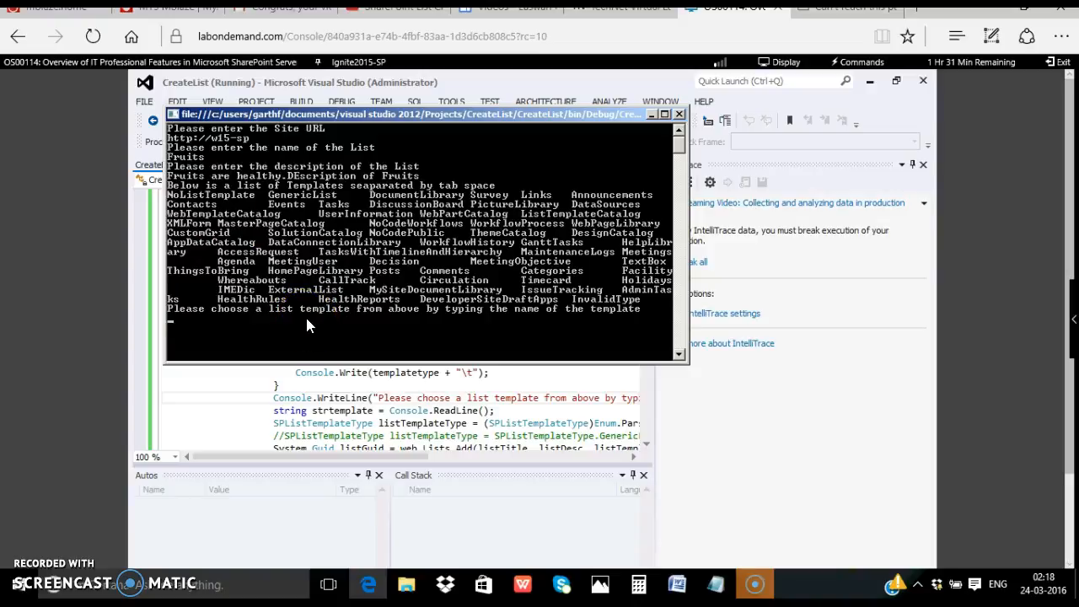
Enter GenericList as the list template at the console prompt
{"action": "type", "text": "Generic"}
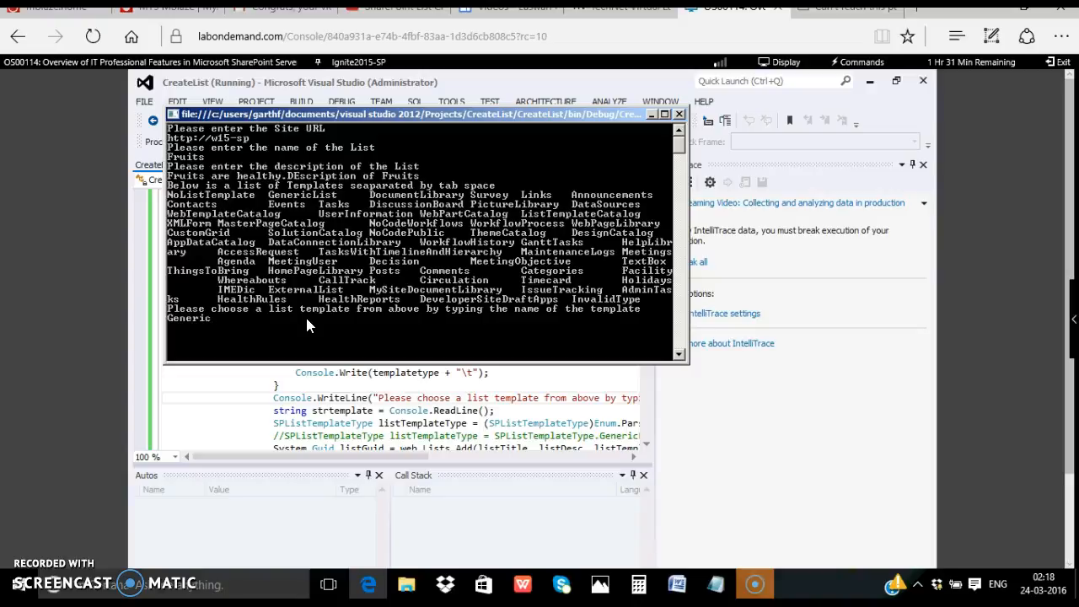
{"action": "type", "text": "List"}
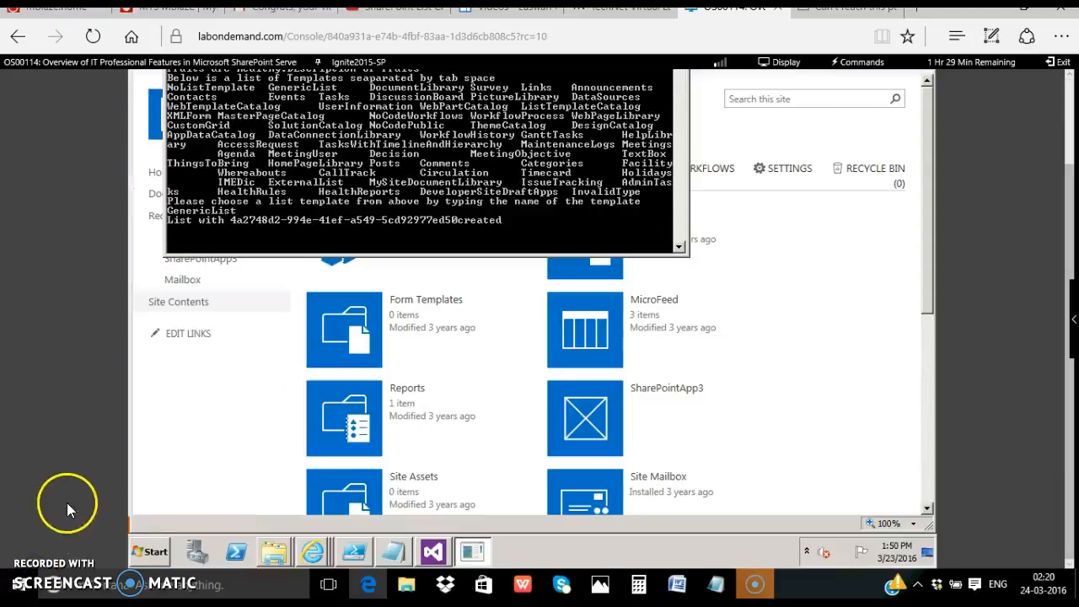
{"action": "mouse_move", "coordinate": [291, 314]}
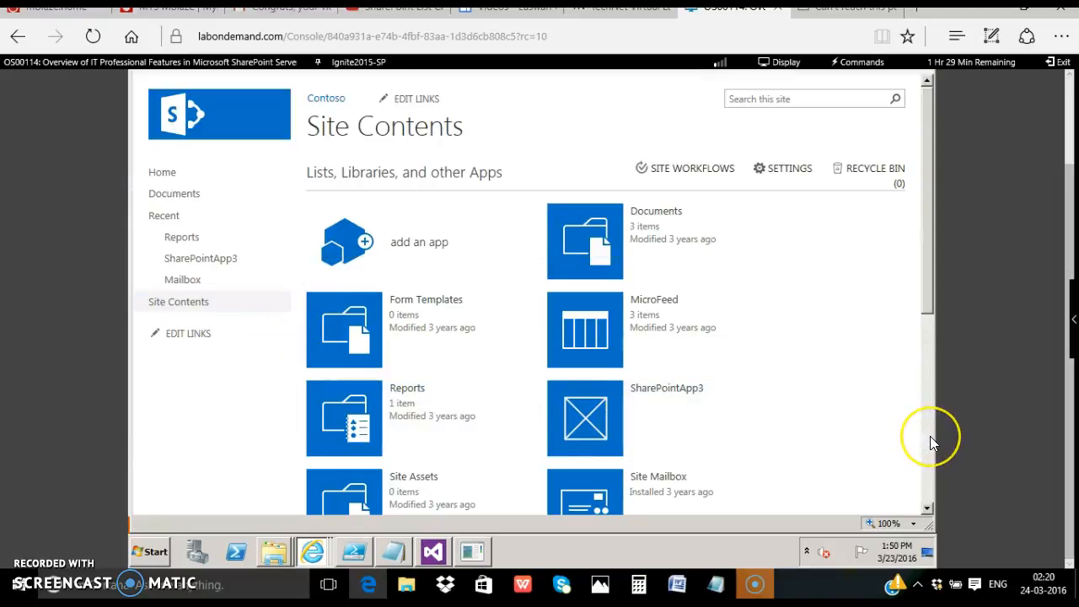
Open the new Fruits list tile in Site Contents
{"action": "scroll", "scroll_direction": "down", "scroll_amount": 3}
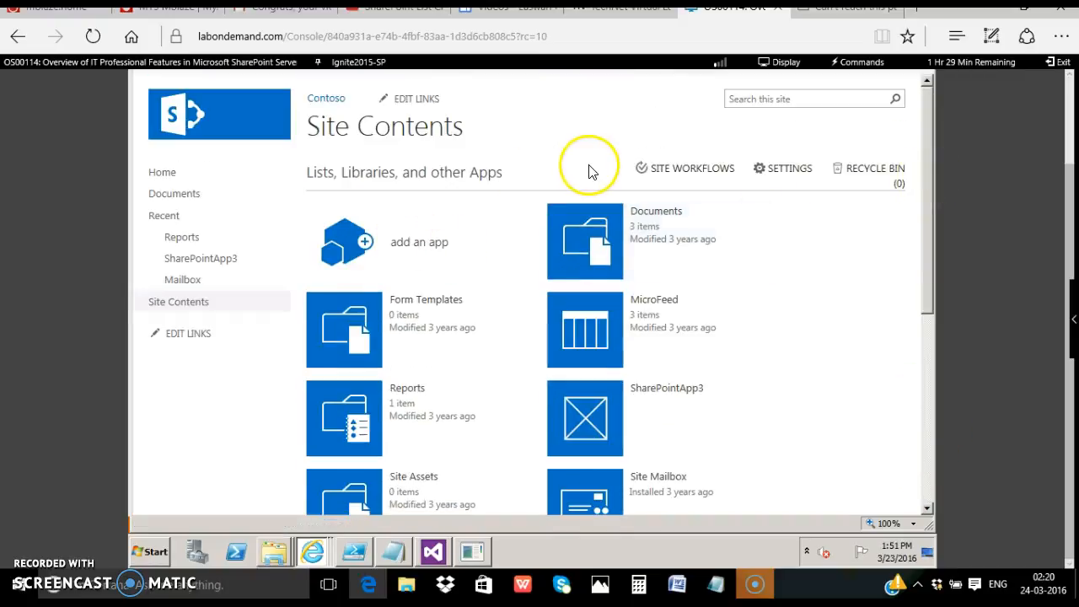
{"action": "mouse_move", "coordinate": [139, 531]}
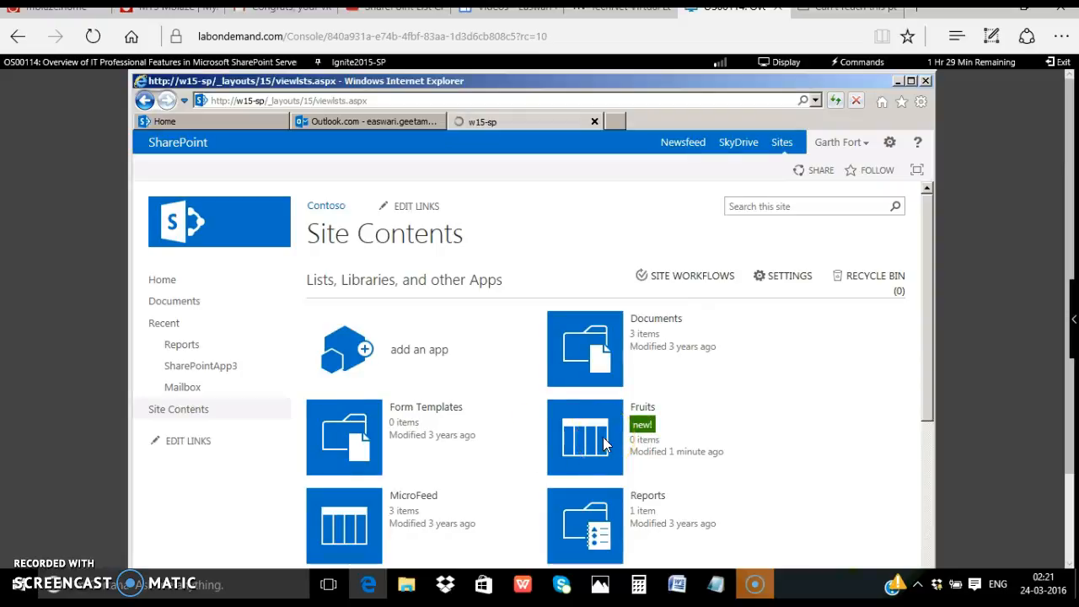
{"action": "left_click", "coordinate": [584, 436]}
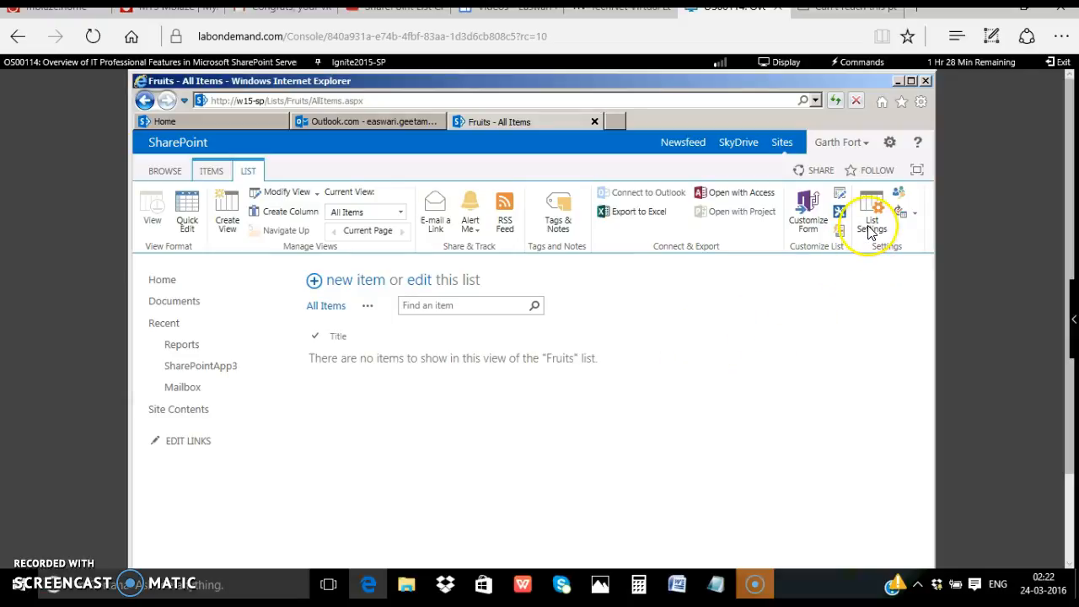
Open Fruits List Settings > 'List name, description and navigation', then return to the console
{"action": "left_click", "coordinate": [873, 215]}
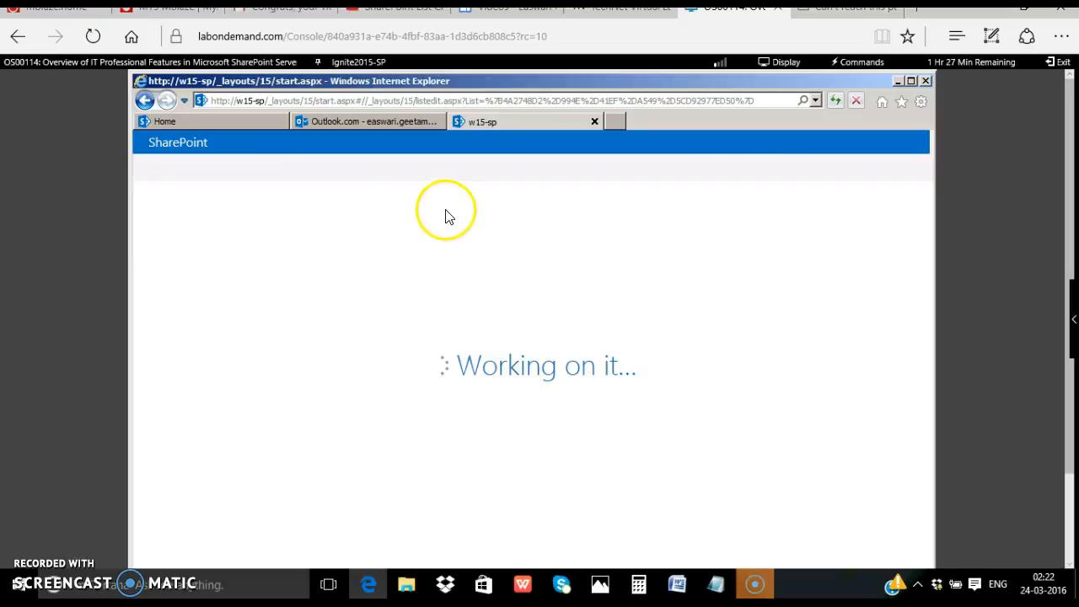
{"action": "mouse_move", "coordinate": [438, 224]}
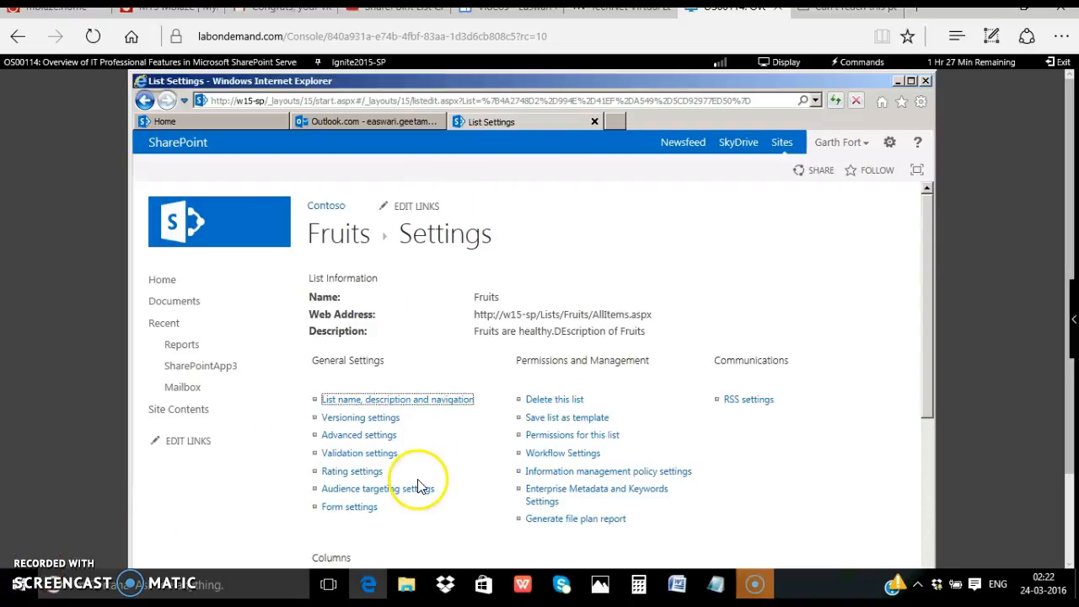
{"action": "mouse_move", "coordinate": [363, 401]}
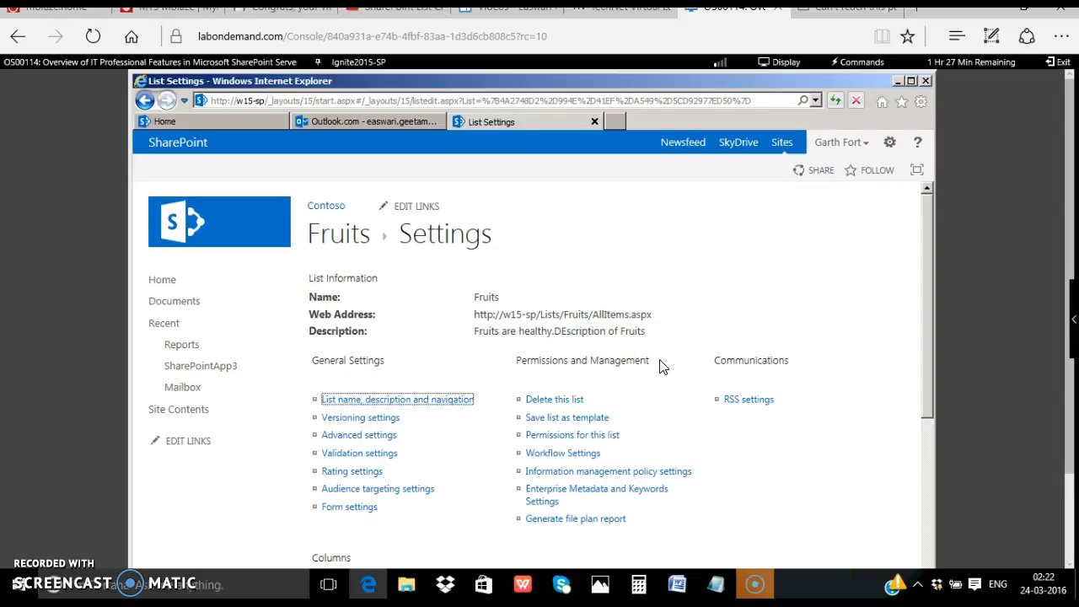
{"action": "mouse_move", "coordinate": [873, 469]}
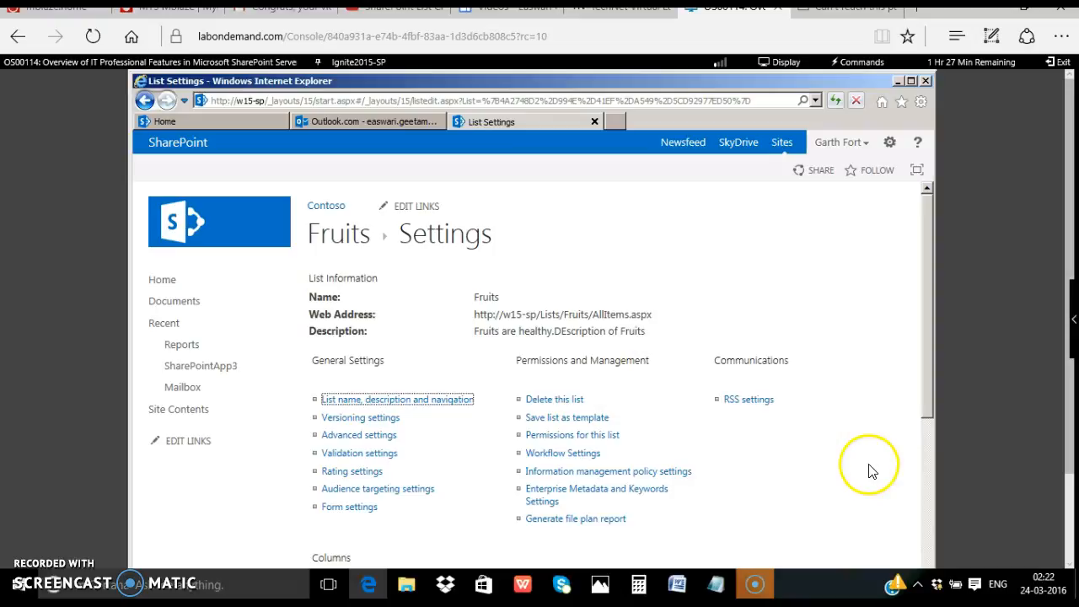
{"action": "left_click", "coordinate": [397, 399]}
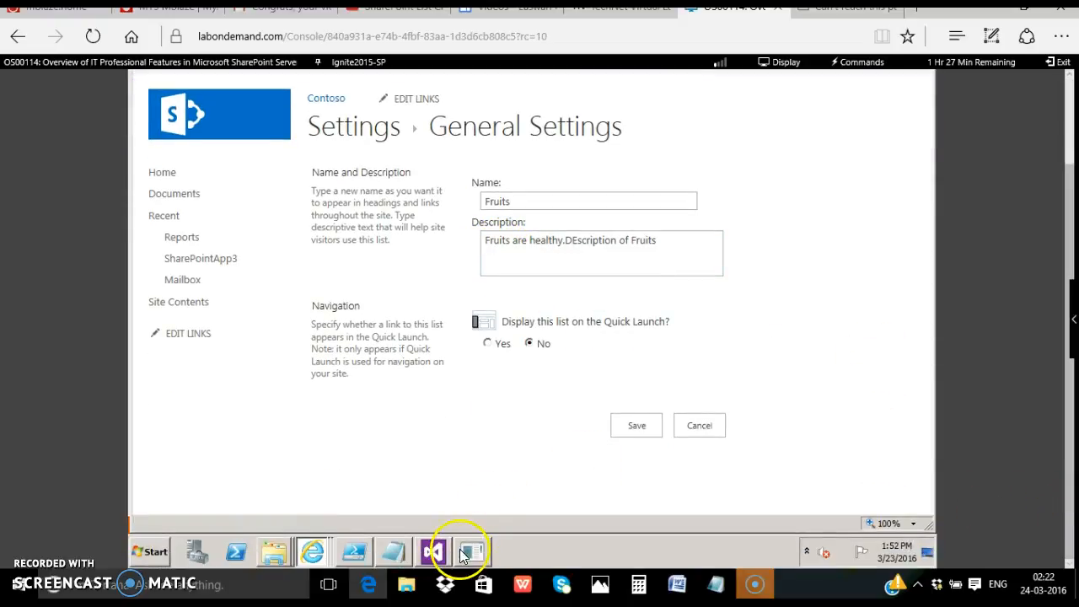
{"action": "left_click", "coordinate": [470, 552]}
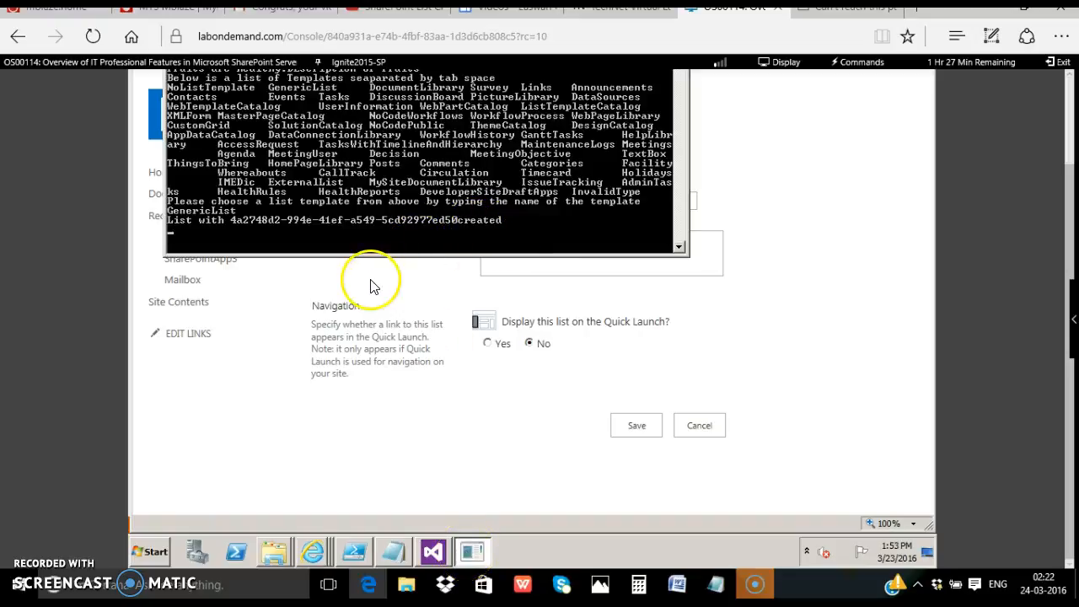
{"action": "mouse_move", "coordinate": [430, 506]}
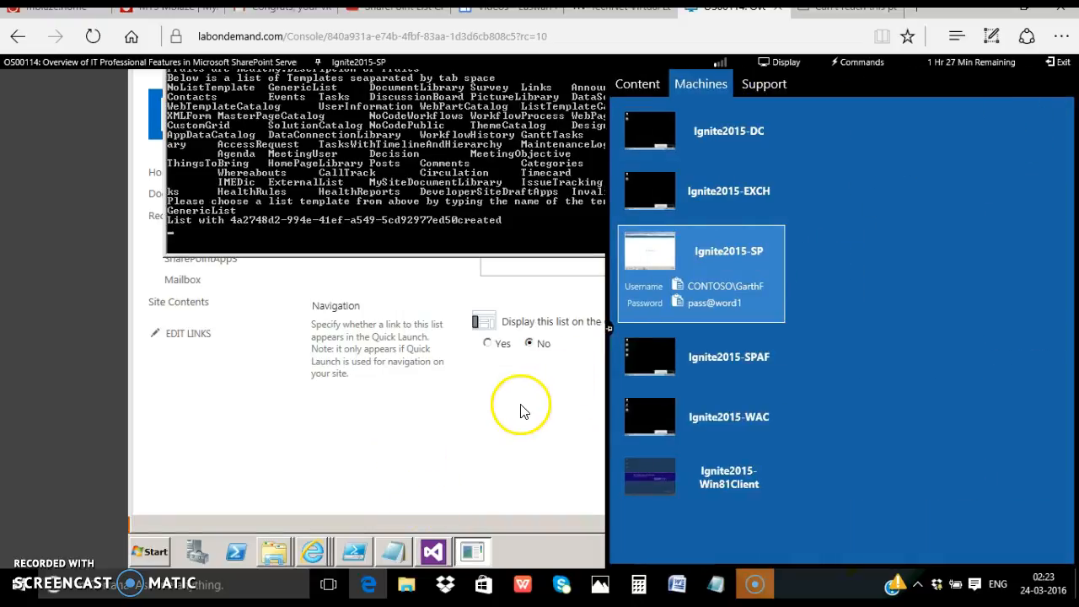
Exit the remote lab machine view to reach the Word notes with the server-code steps
{"action": "left_click", "coordinate": [677, 584]}
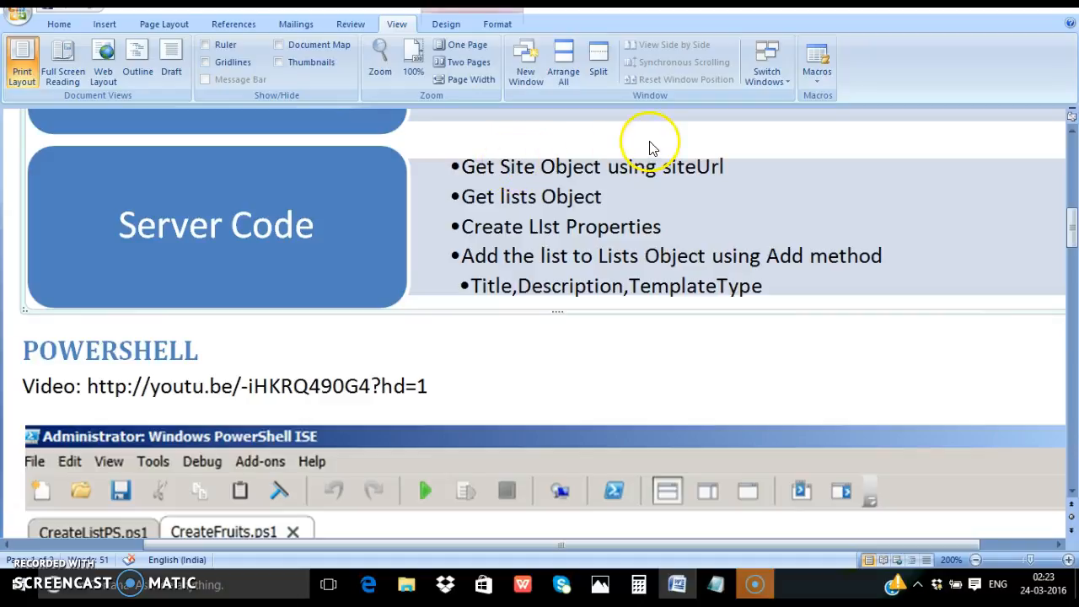
{"action": "mouse_move", "coordinate": [692, 168]}
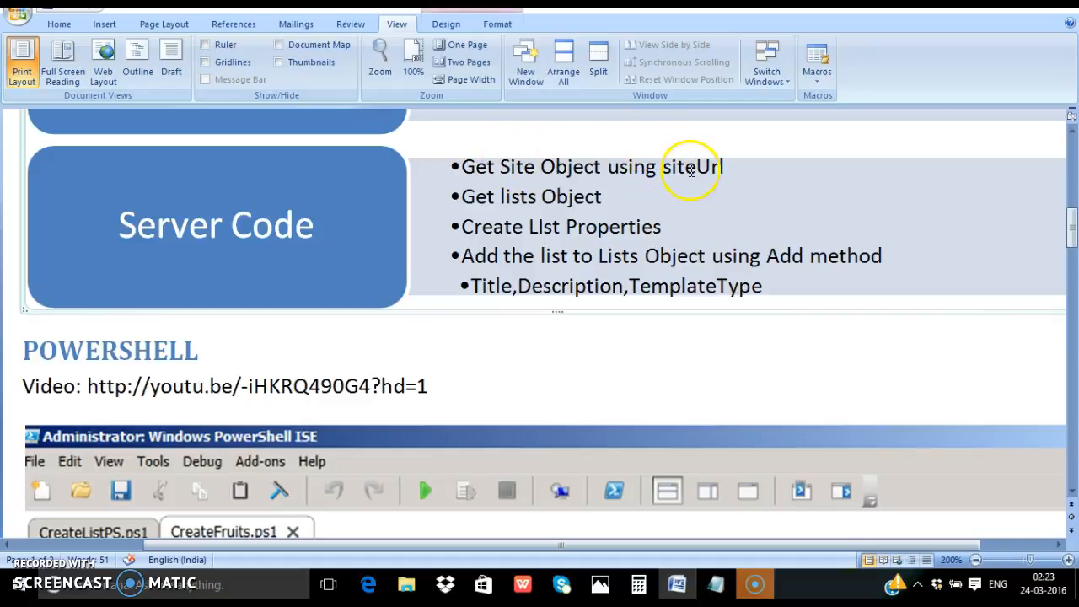
{"action": "mouse_move", "coordinate": [517, 203]}
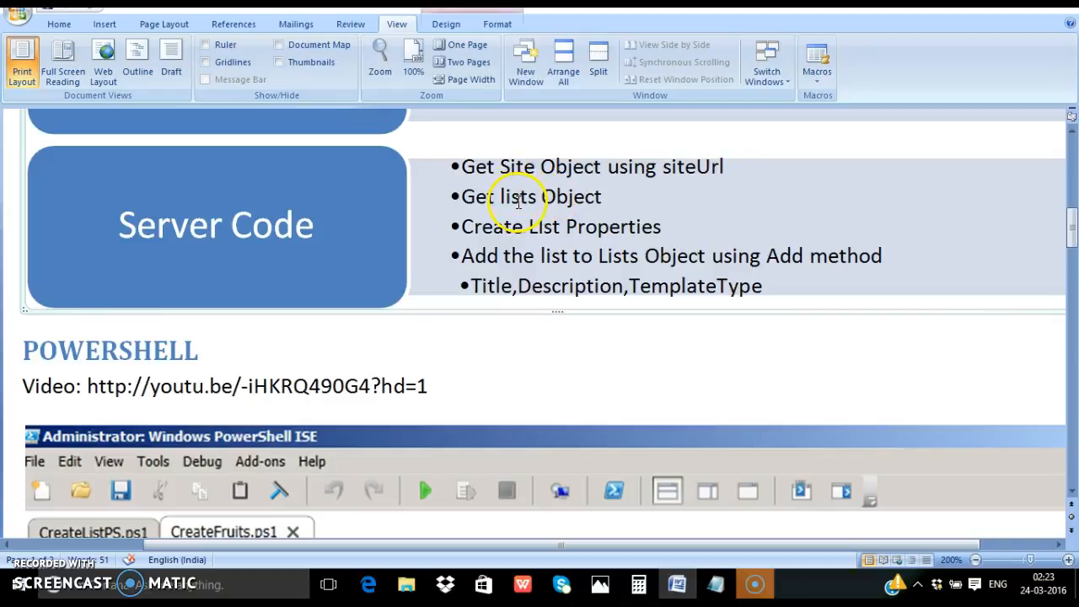
{"action": "mouse_move", "coordinate": [556, 240]}
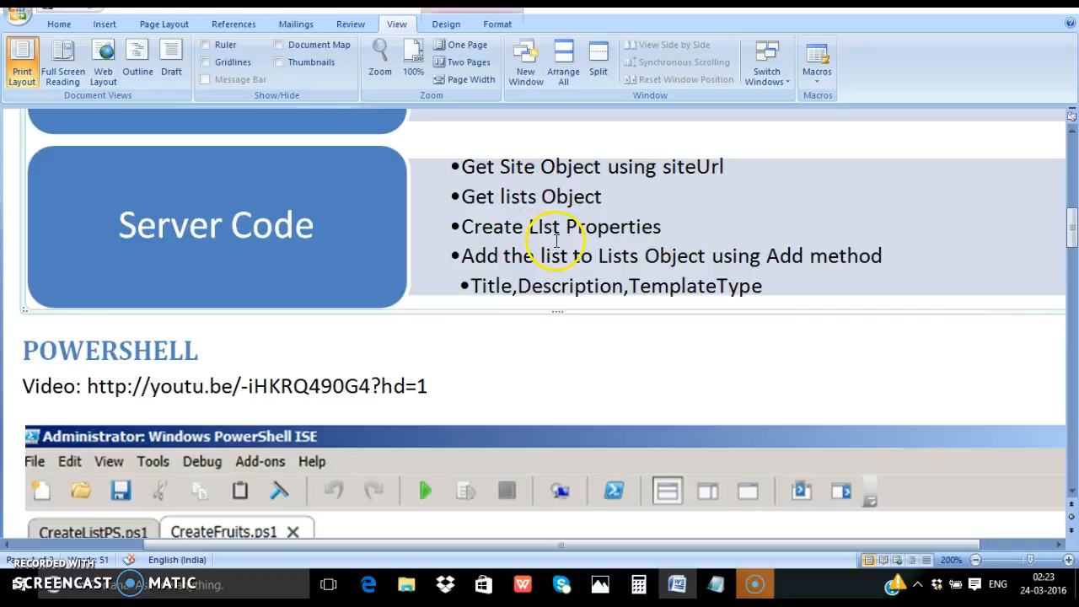
{"action": "mouse_move", "coordinate": [622, 272]}
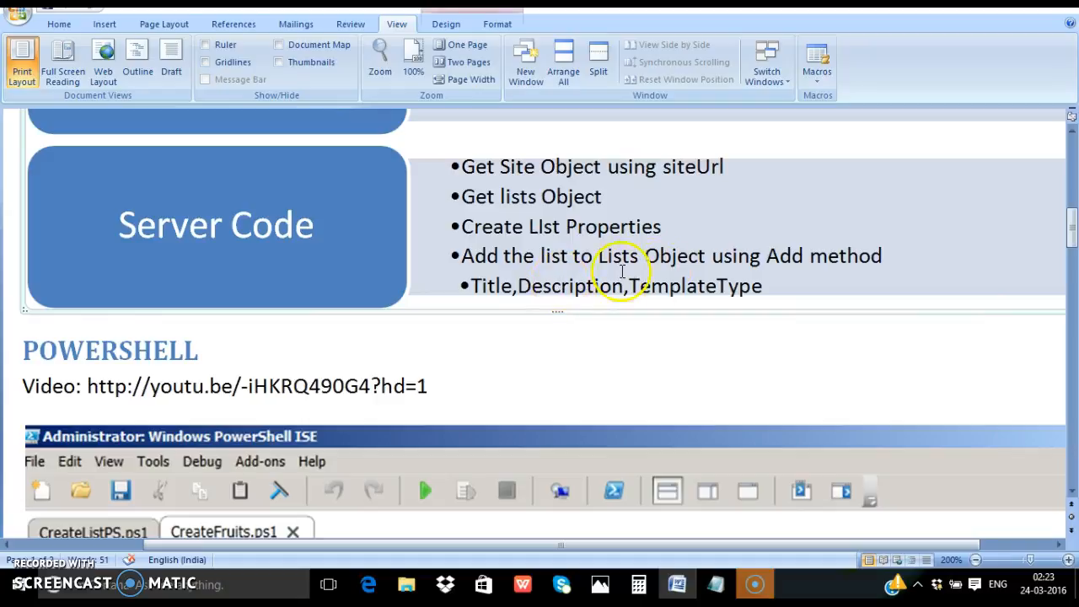
{"action": "mouse_move", "coordinate": [561, 389]}
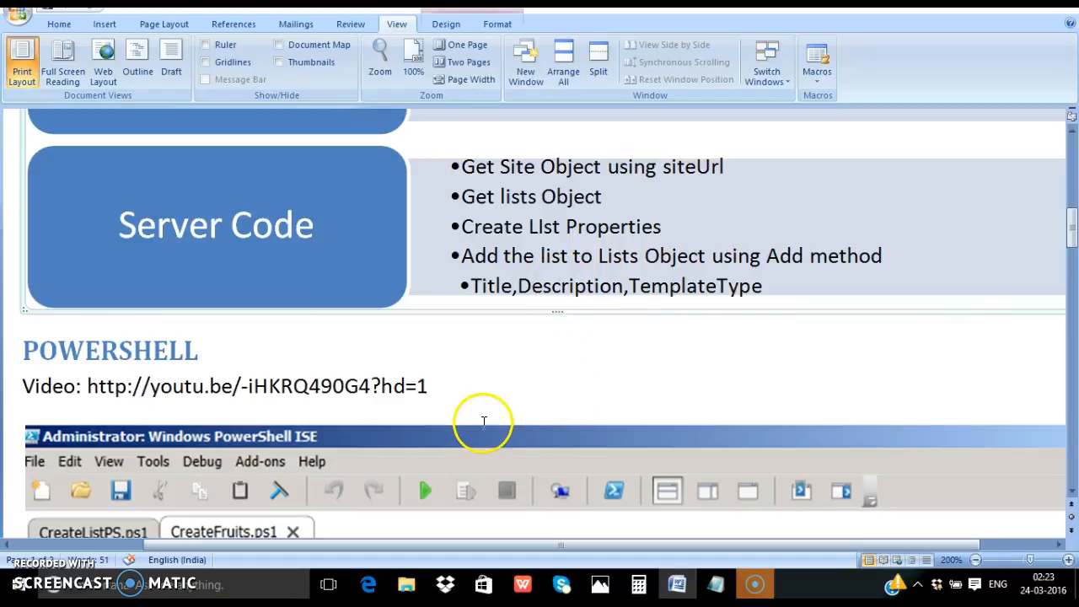
{"action": "mouse_move", "coordinate": [380, 436]}
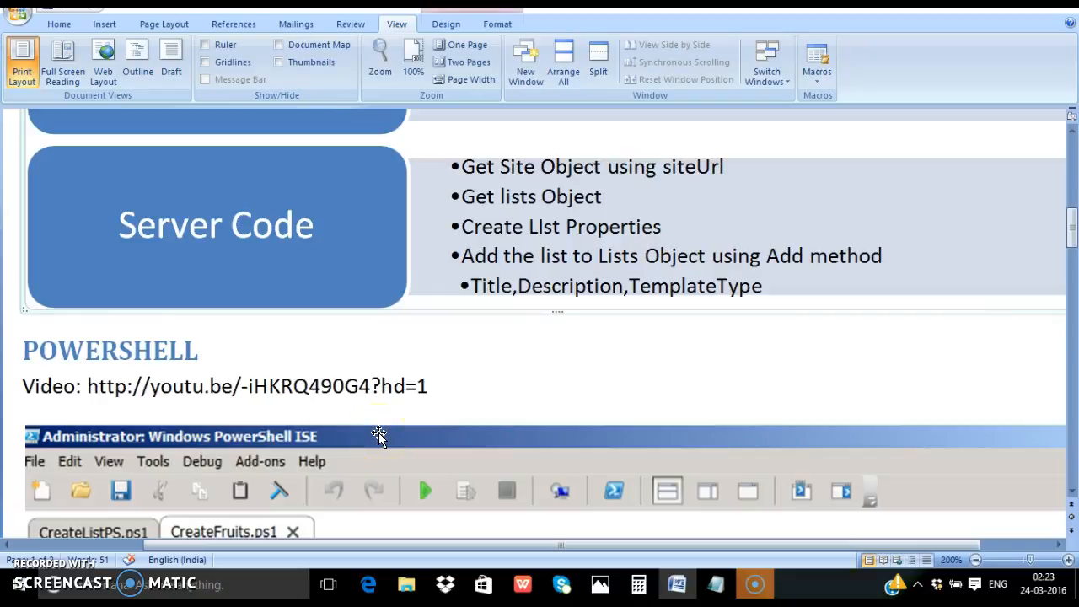